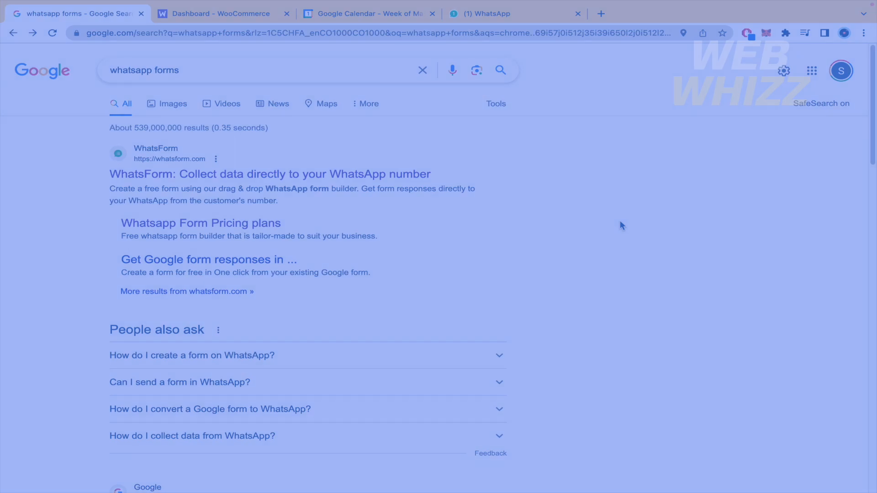
mouse_move(235, 139)
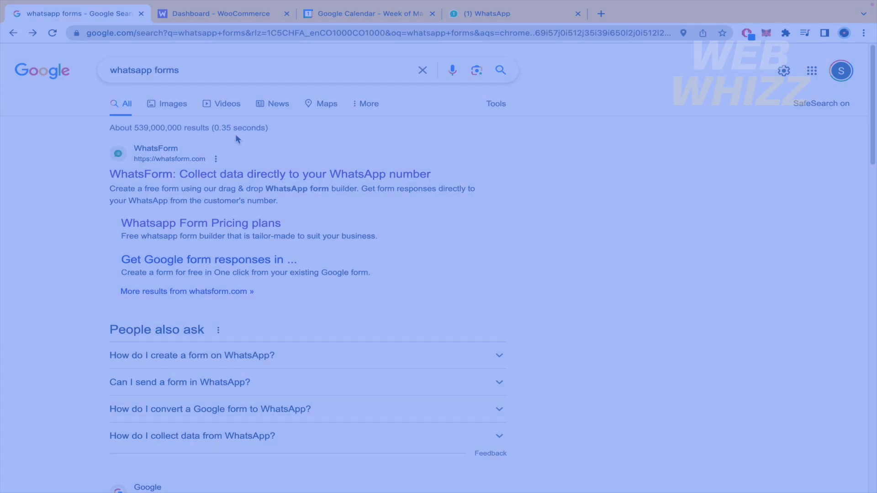
mouse_move(269, 174)
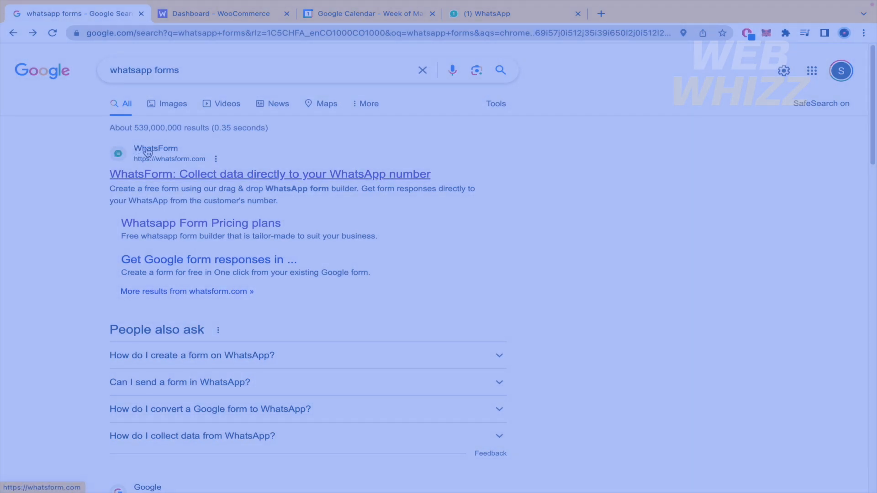
mouse_move(24, 257)
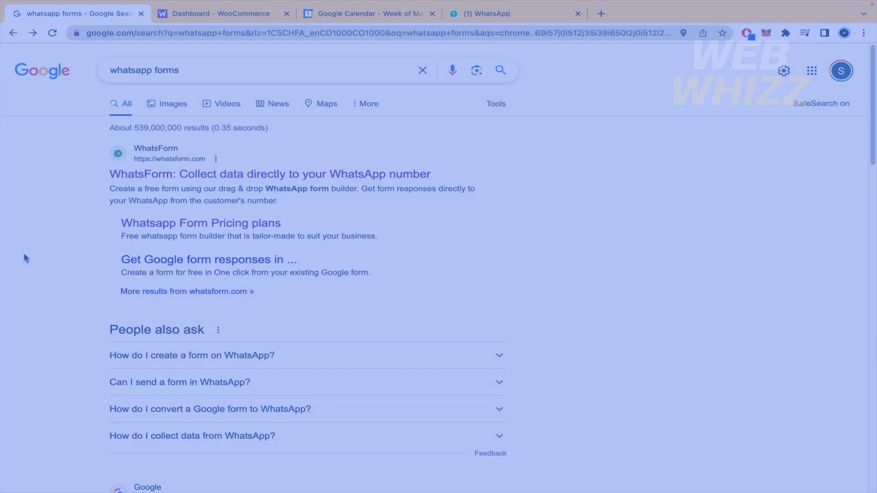
mouse_move(164, 177)
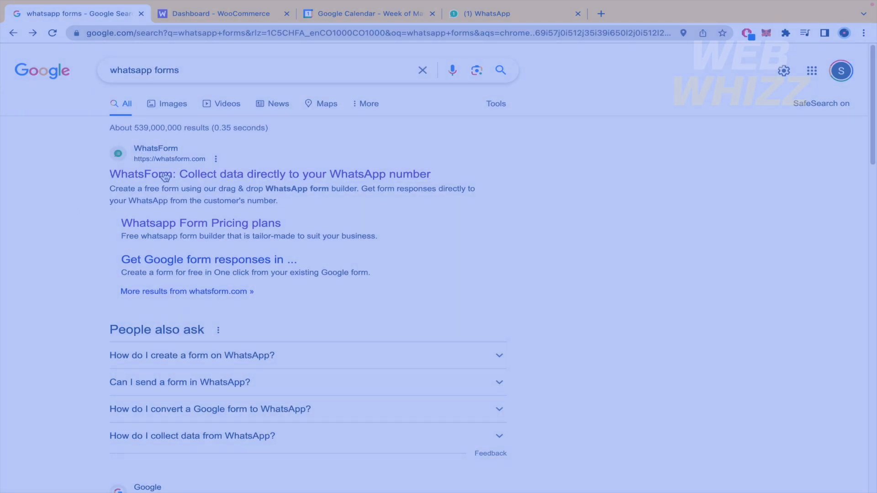
mouse_move(635, 233)
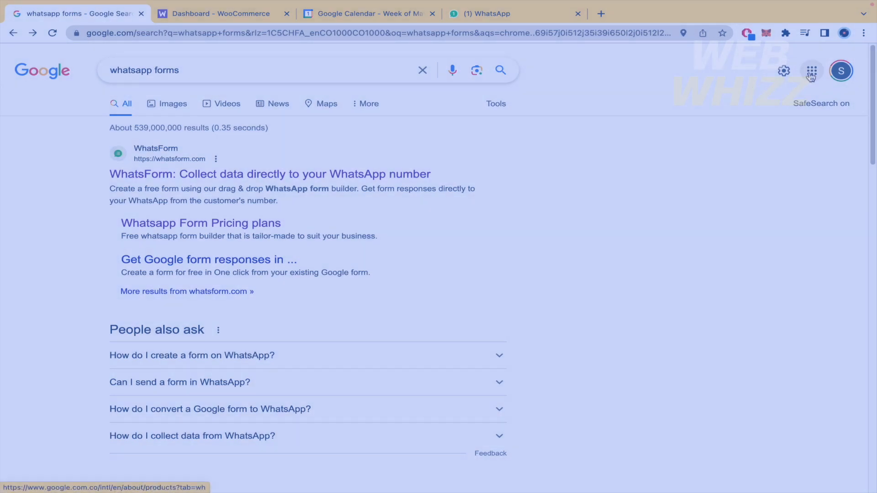
Open the Party Invite form in Google Forms from the Google apps grid.
click(811, 58)
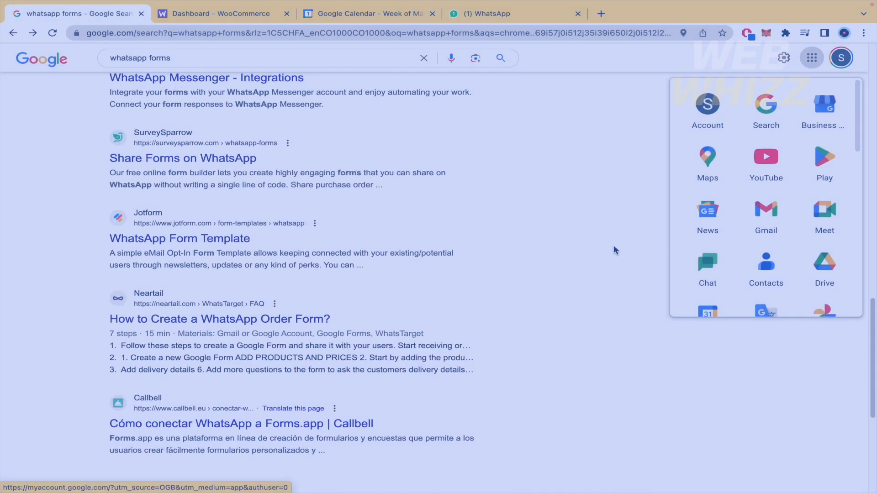
scroll(down, 3)
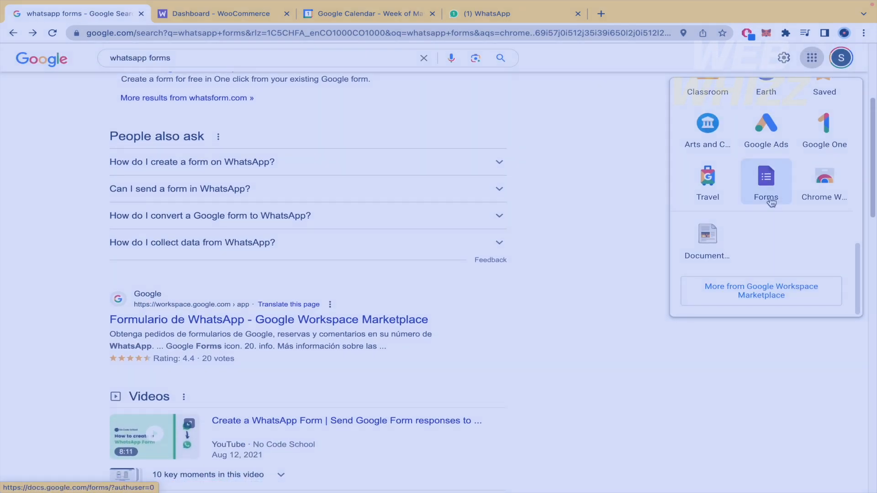
click(765, 182)
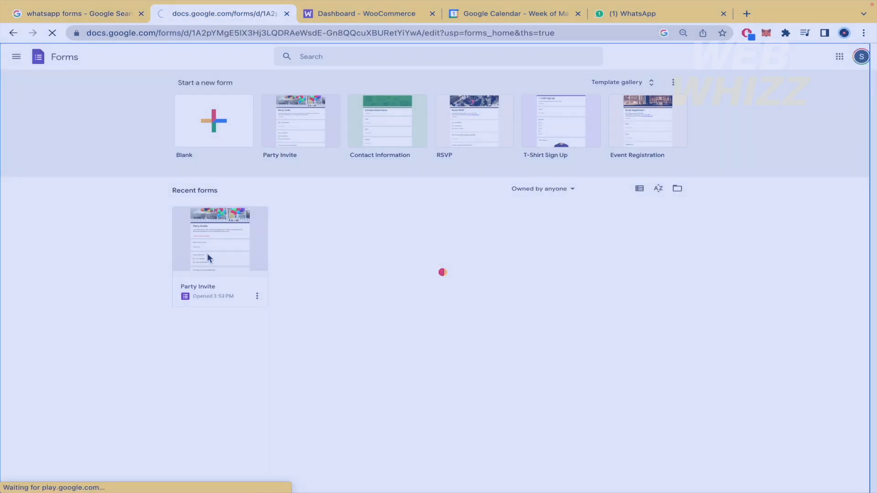
click(219, 239)
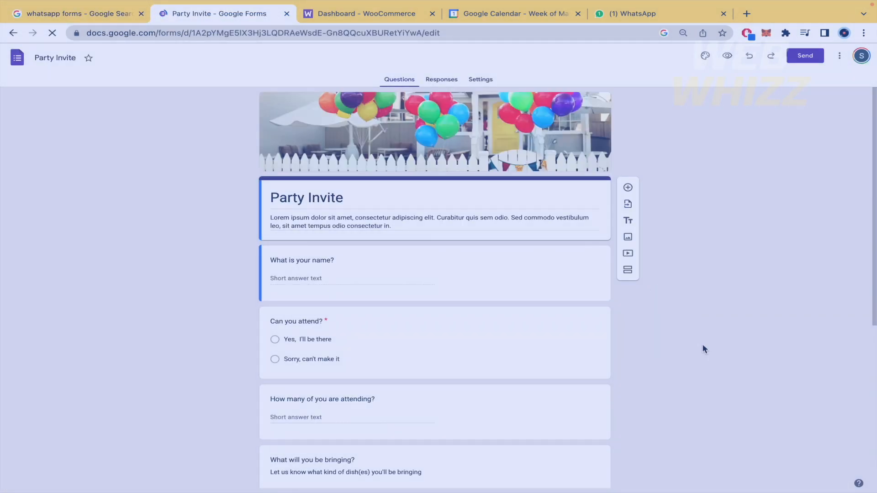
Prefix the attendance question with 'asdasd' and return to the whatsapp forms search results.
scroll(down, 3)
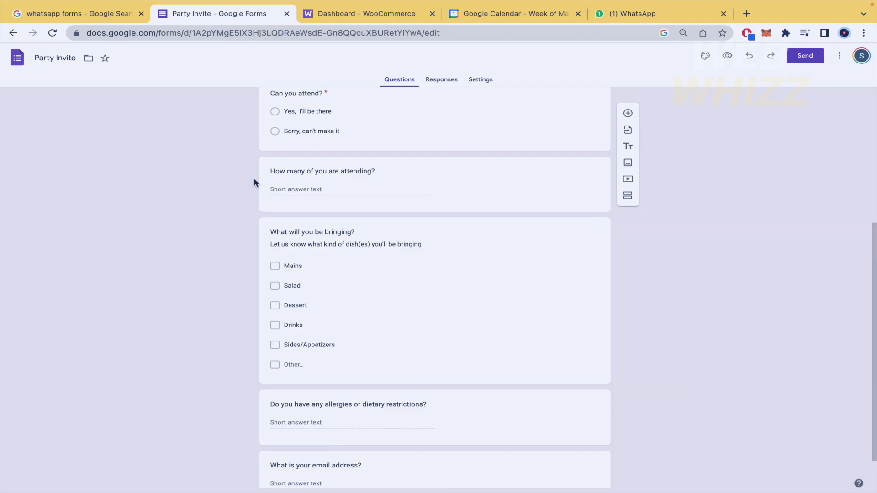
scroll(down, 3)
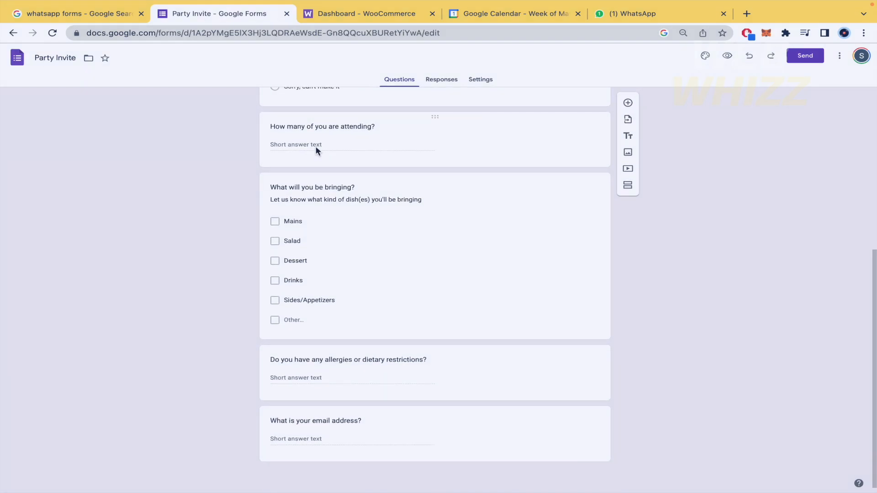
text(asdasd)
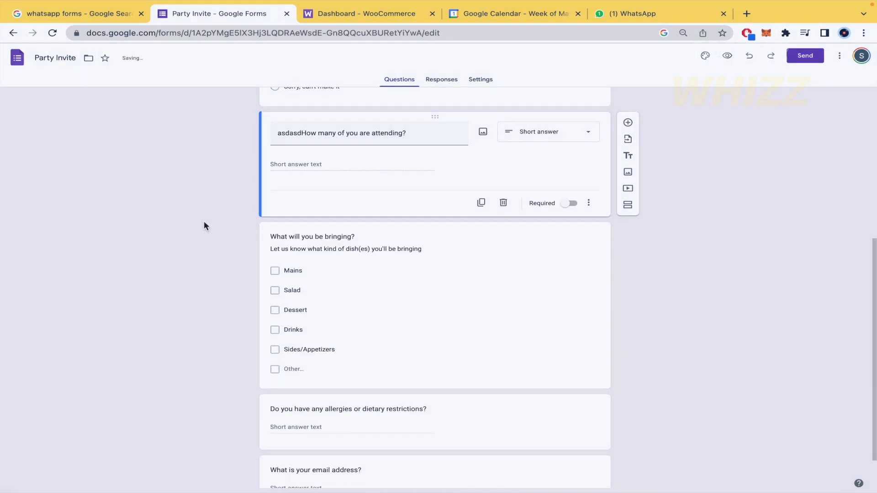
scroll(down, 3)
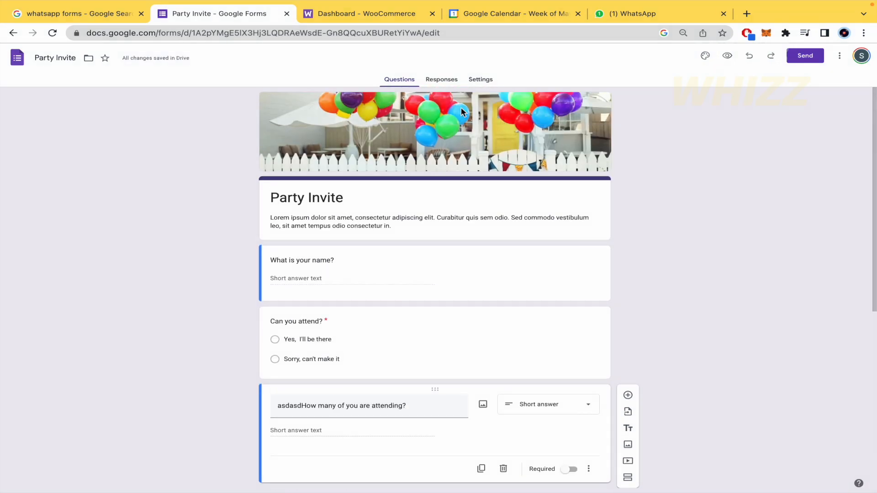
click(78, 14)
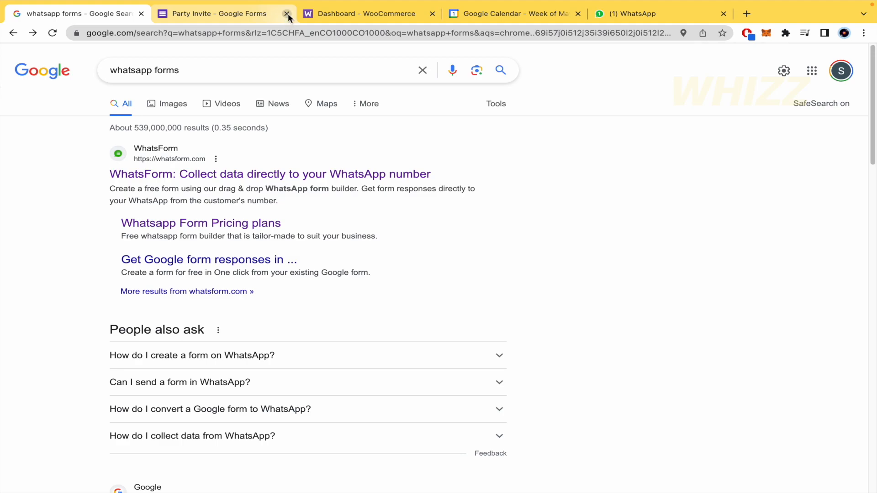
Close the Party Invite tab, visit the WhatsForm website, and launch its Order Cakes demo.
click(286, 14)
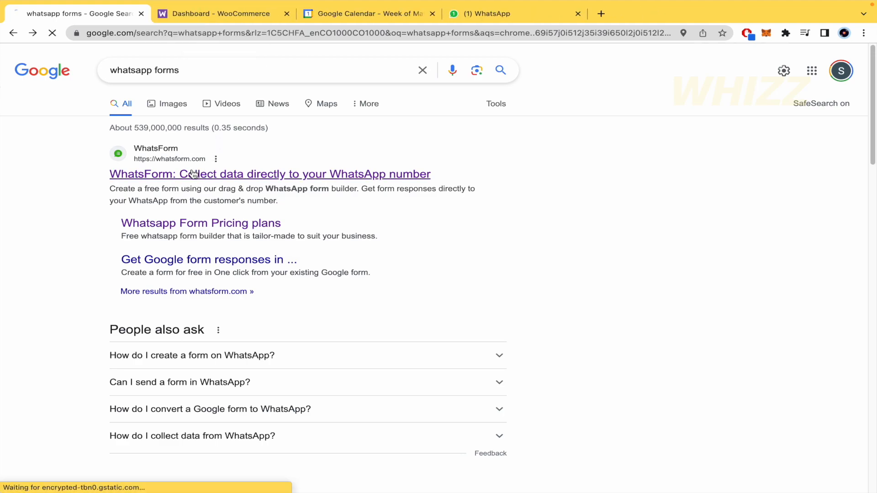
click(269, 174)
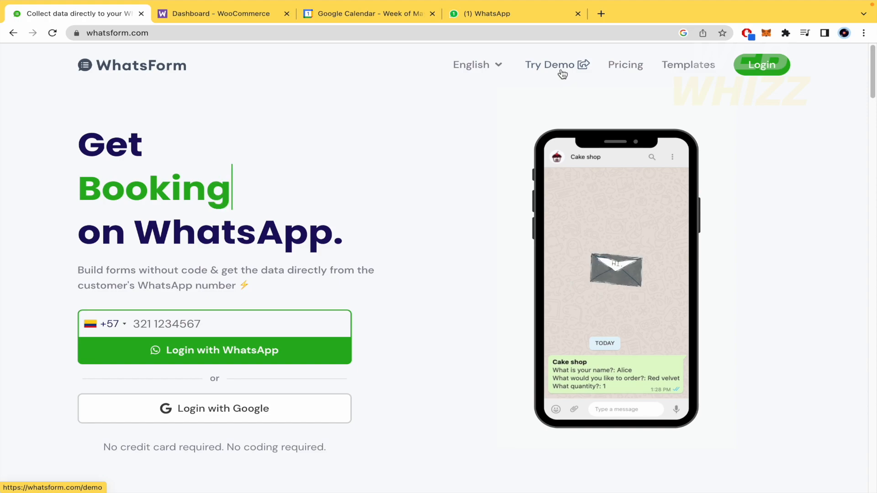
click(551, 64)
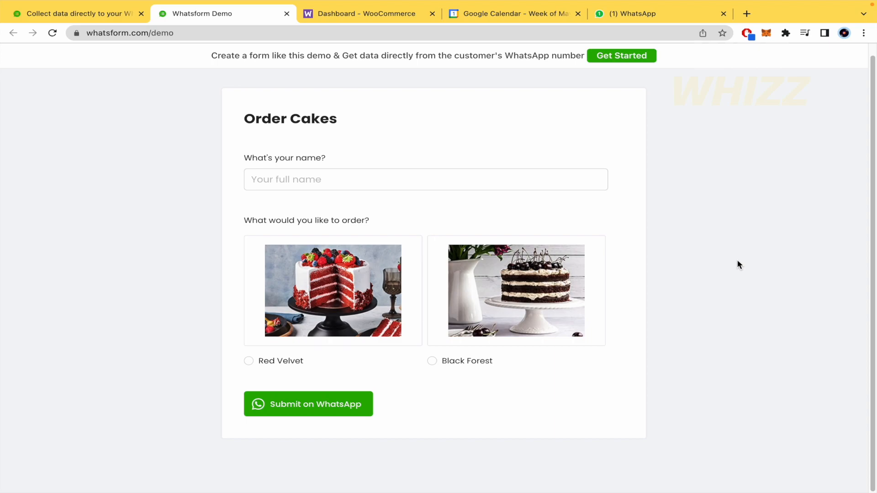
Enter the name SEBASTIAN, choose Red Velvet, and submit the cake order to WhatsApp.
click(425, 179)
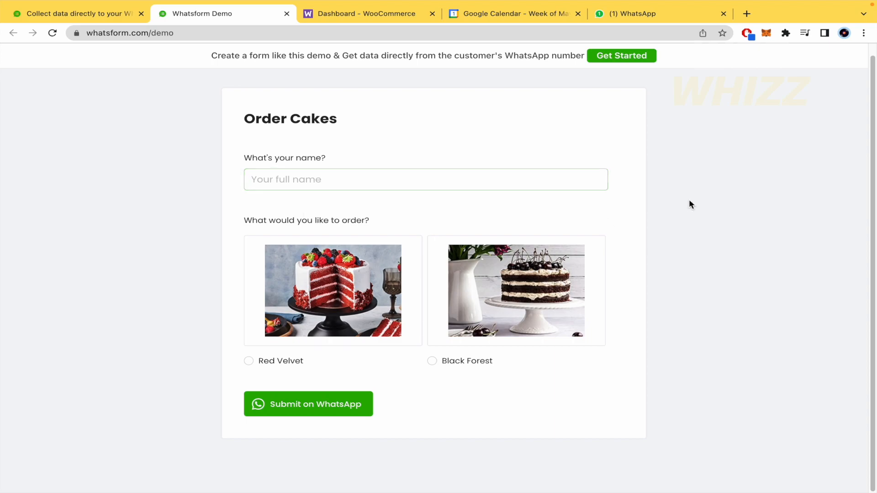
text(asd)
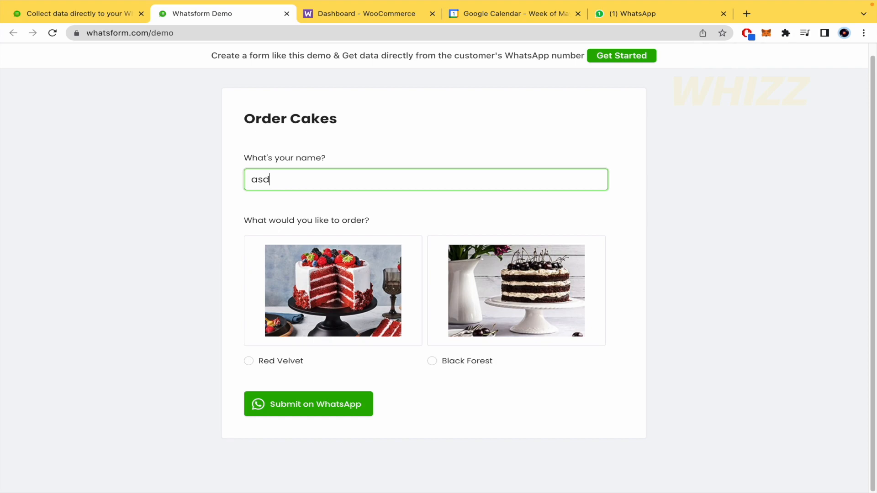
text(SEBASTI)
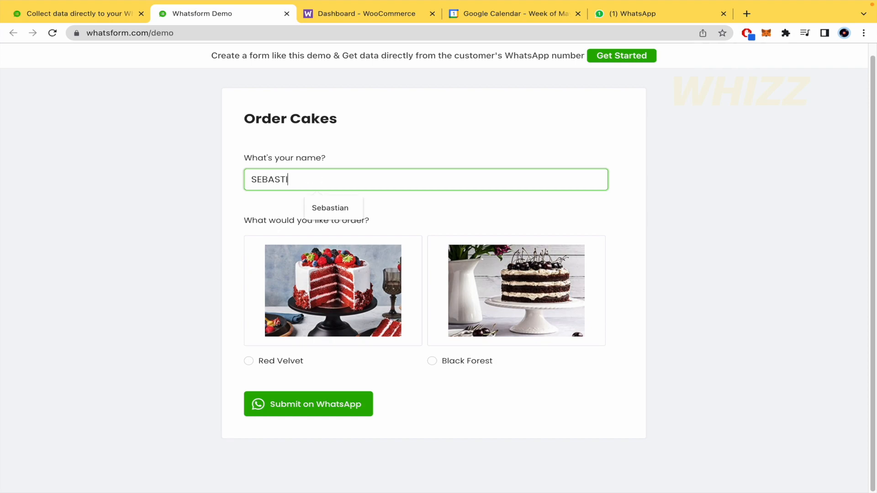
text(AN)
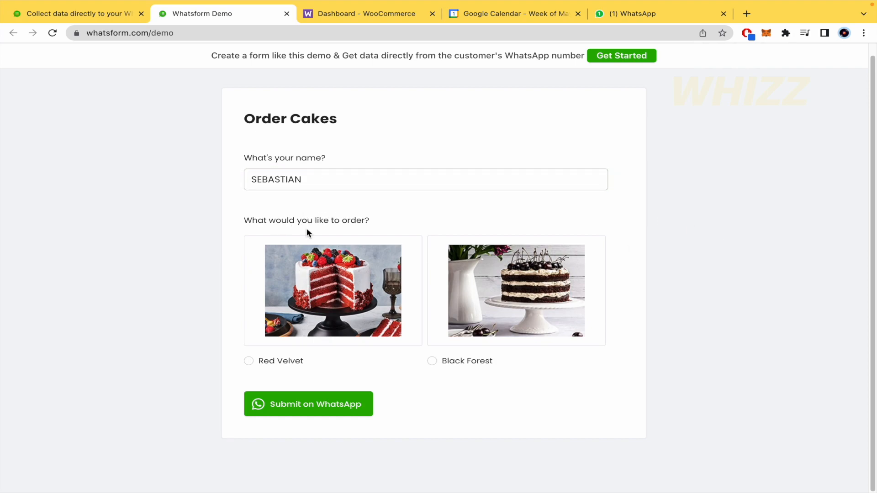
click(248, 361)
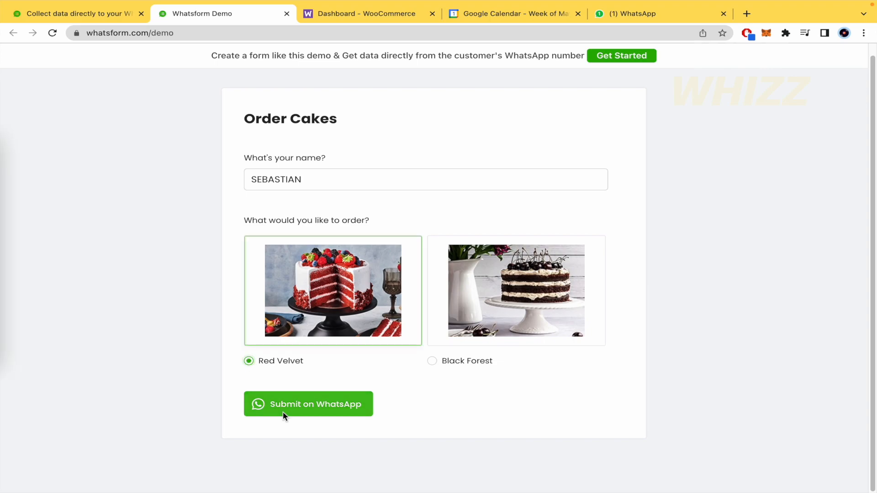
click(307, 404)
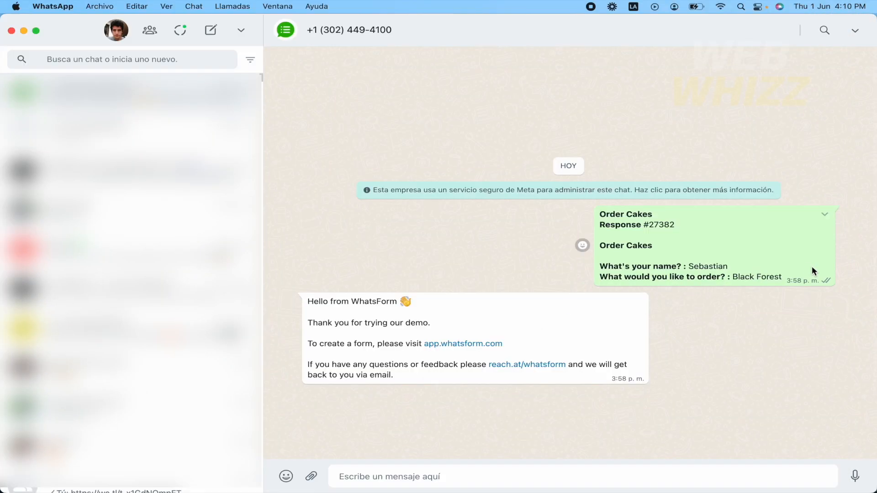
drag(812, 271, 563, 218)
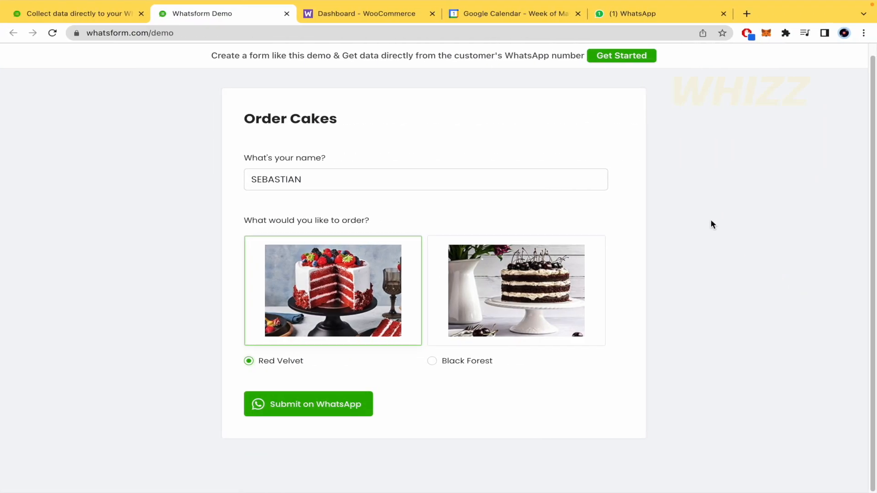
click(78, 13)
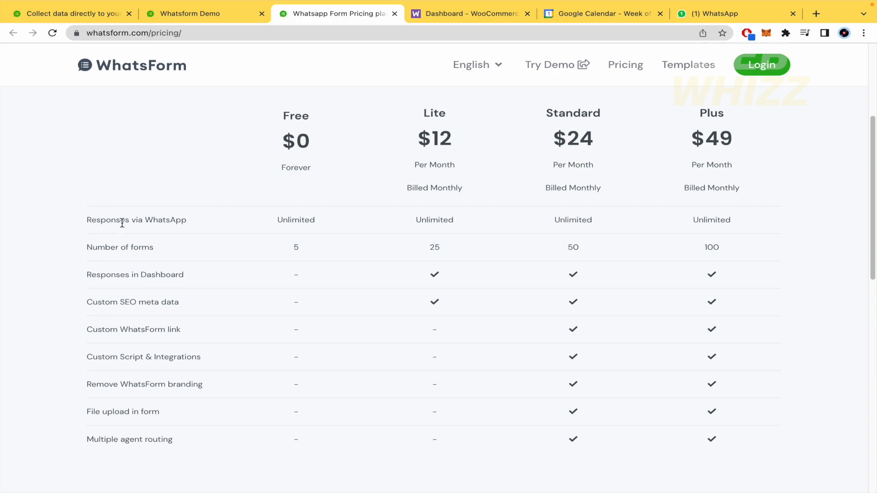
scroll(down, 3)
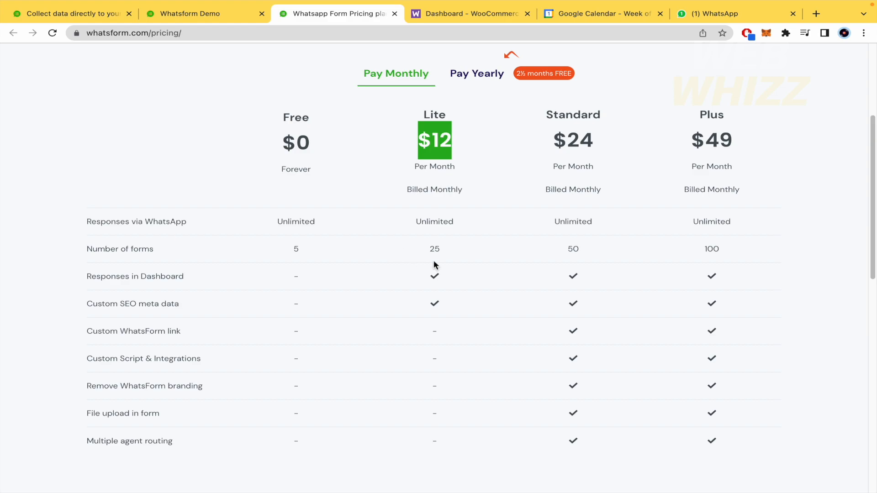
mouse_move(235, 285)
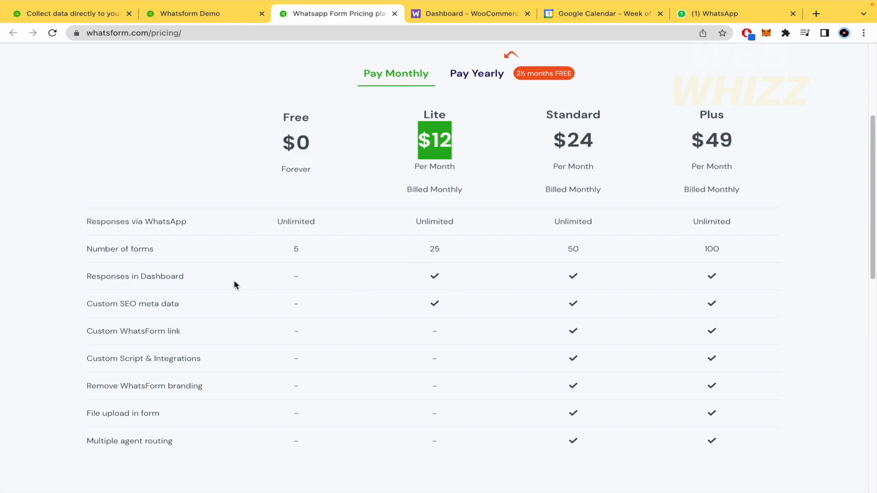
mouse_move(274, 311)
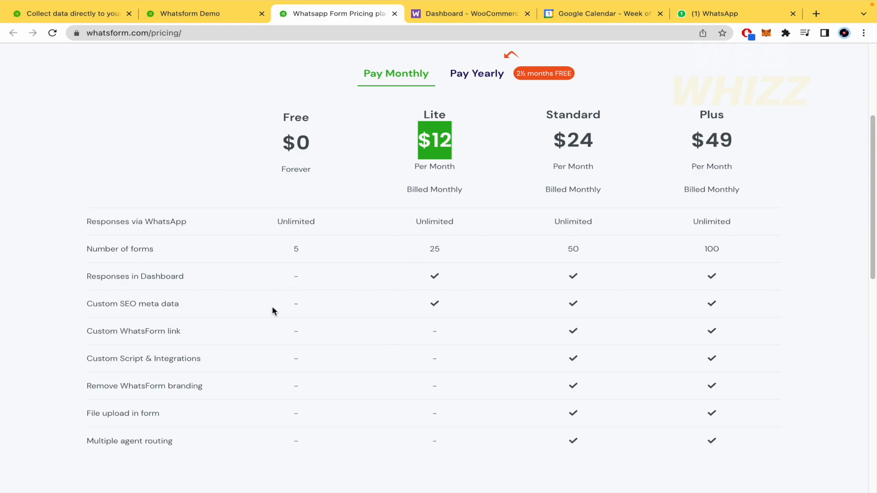
mouse_move(100, 307)
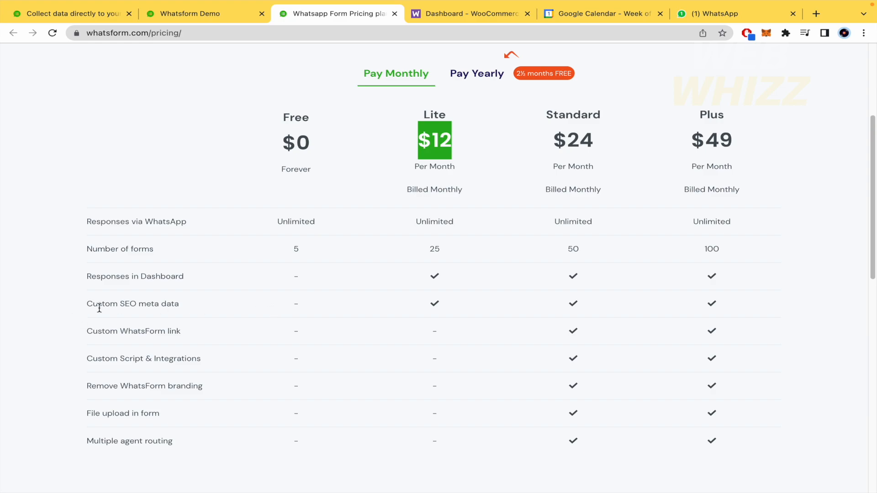
mouse_move(204, 313)
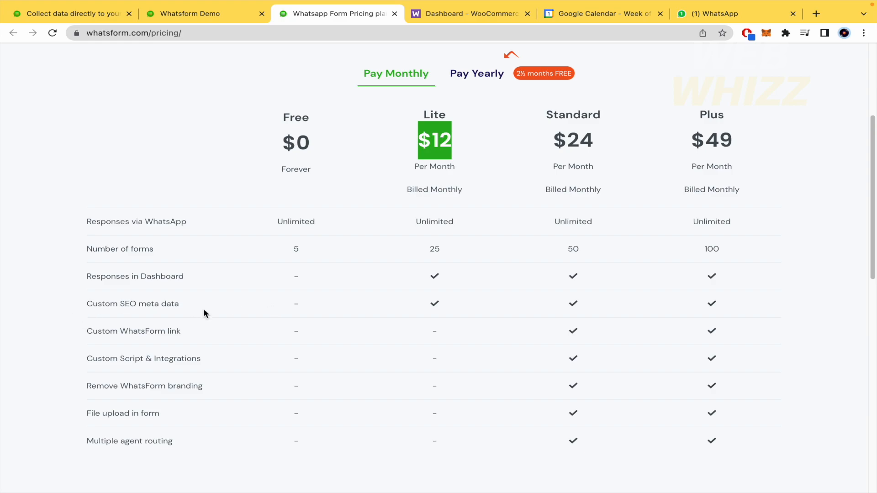
scroll(down, 3)
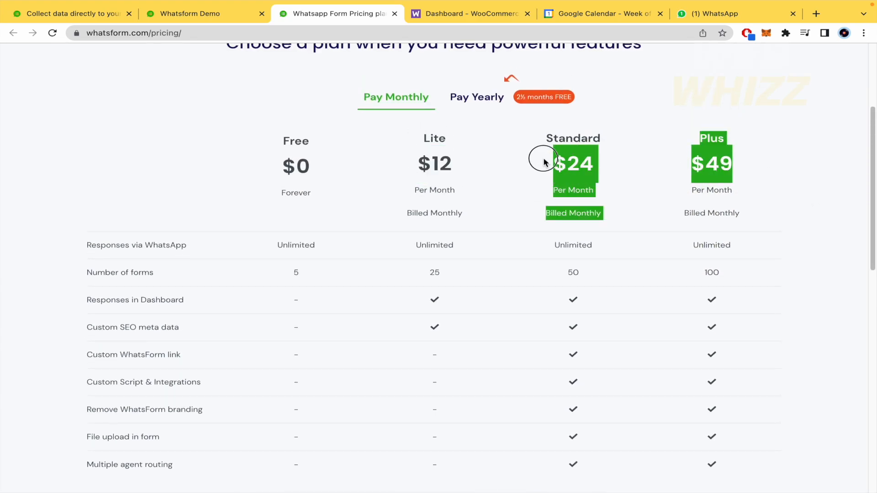
scroll(down, 3)
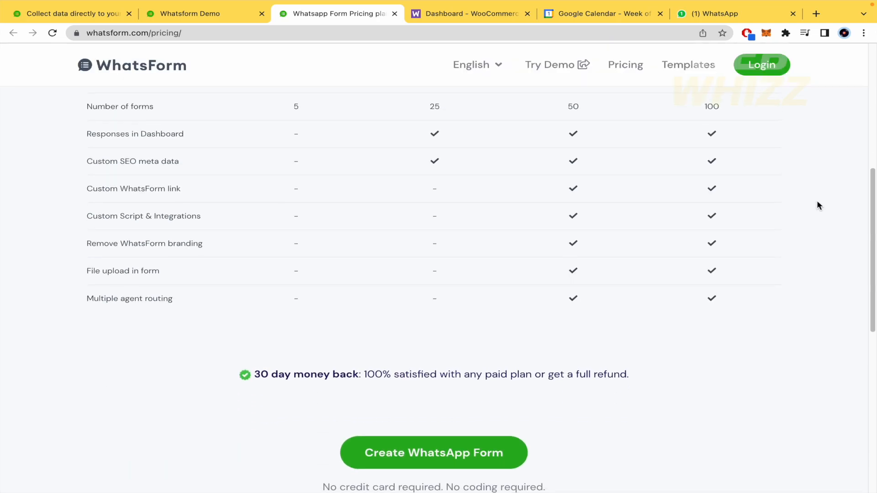
scroll(up, 3)
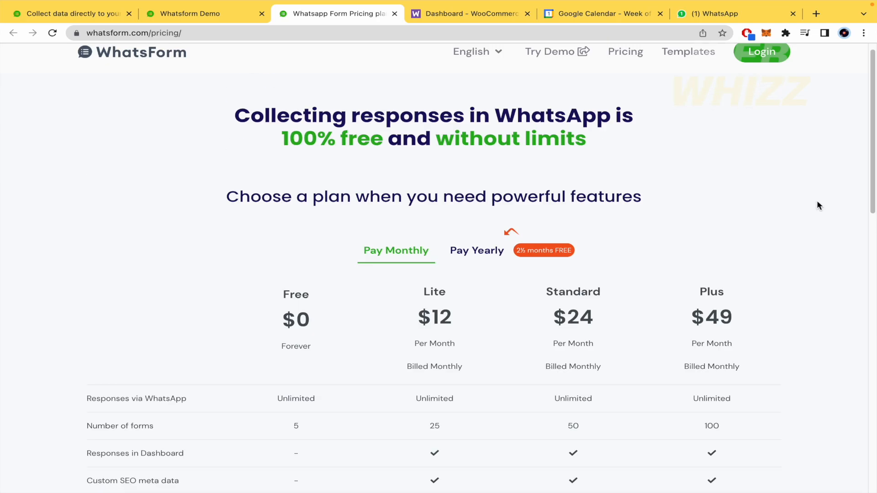
Log in from the WhatsForm home page and check the language dropdown, keeping English.
click(69, 14)
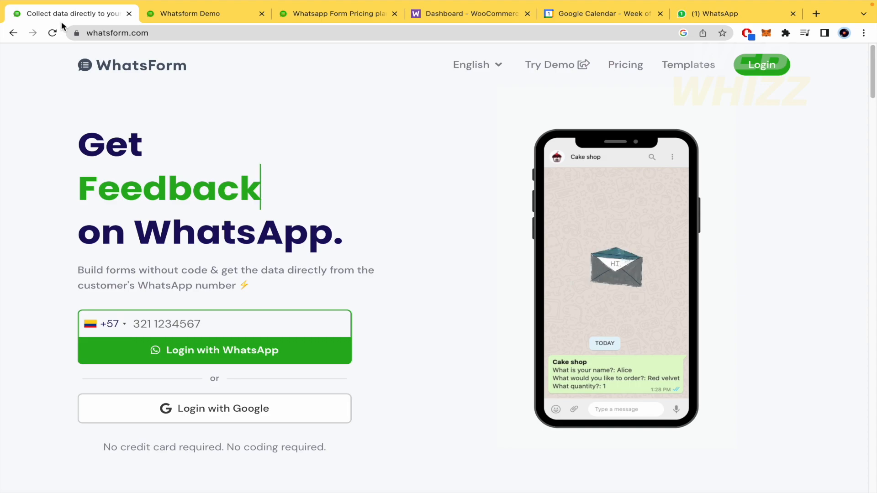
click(762, 65)
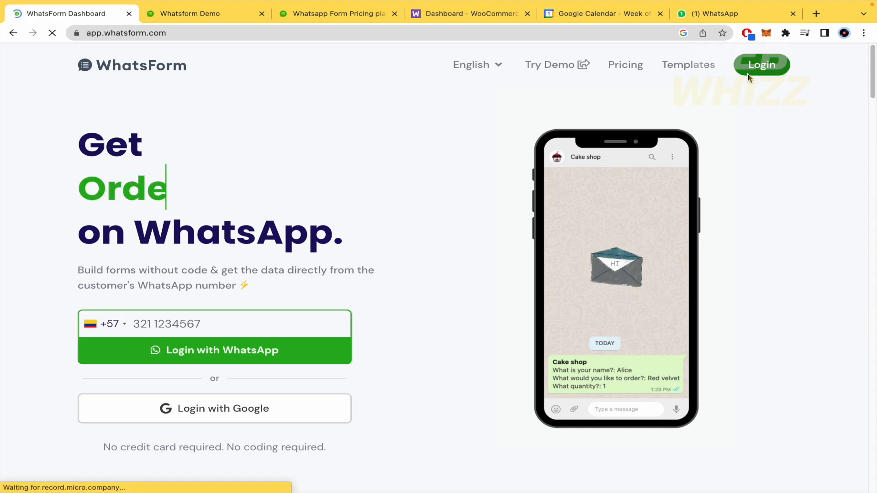
click(760, 64)
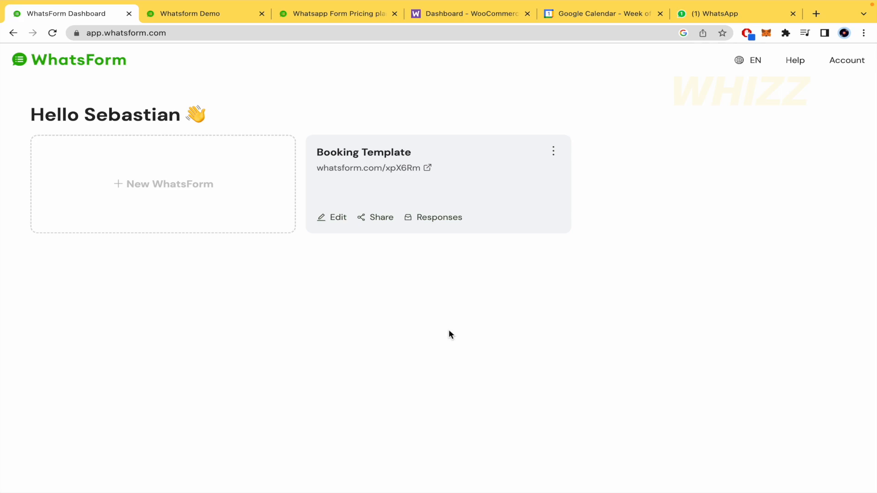
mouse_move(704, 232)
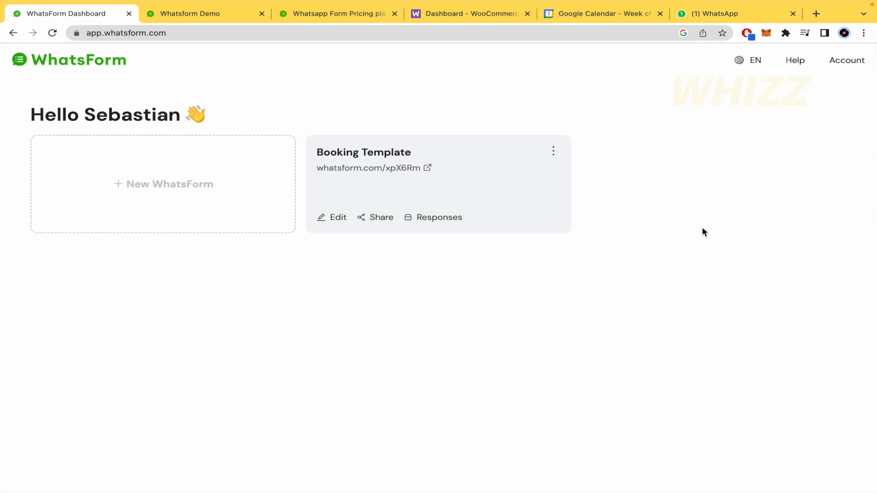
mouse_move(578, 374)
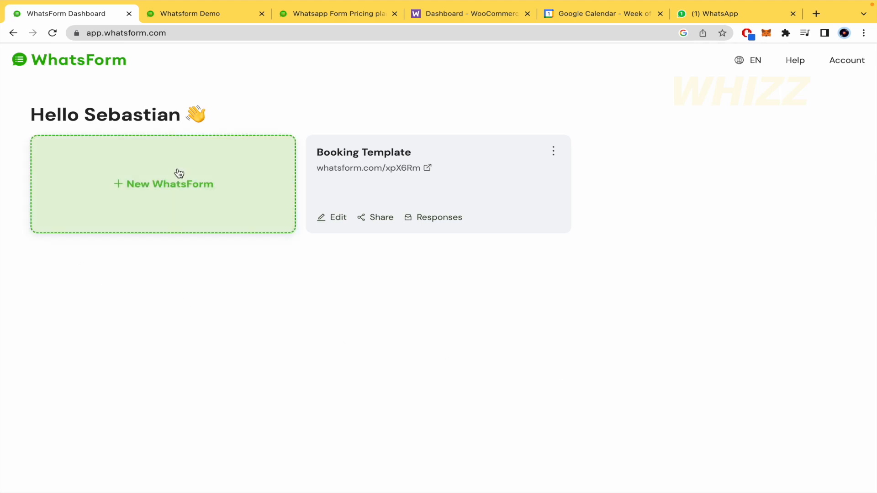
mouse_move(761, 89)
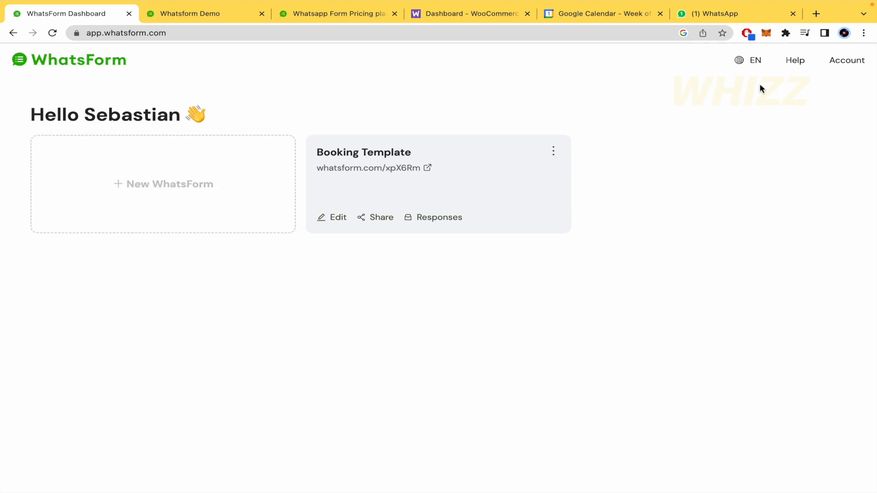
click(748, 60)
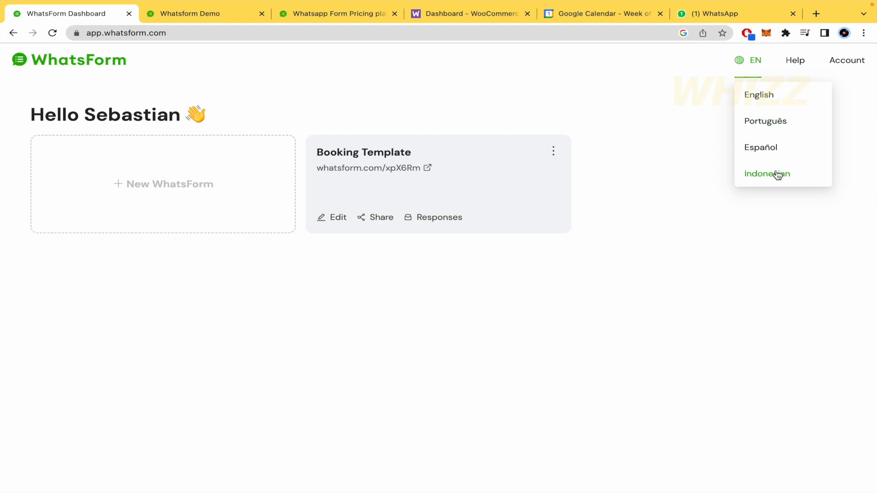
mouse_move(765, 121)
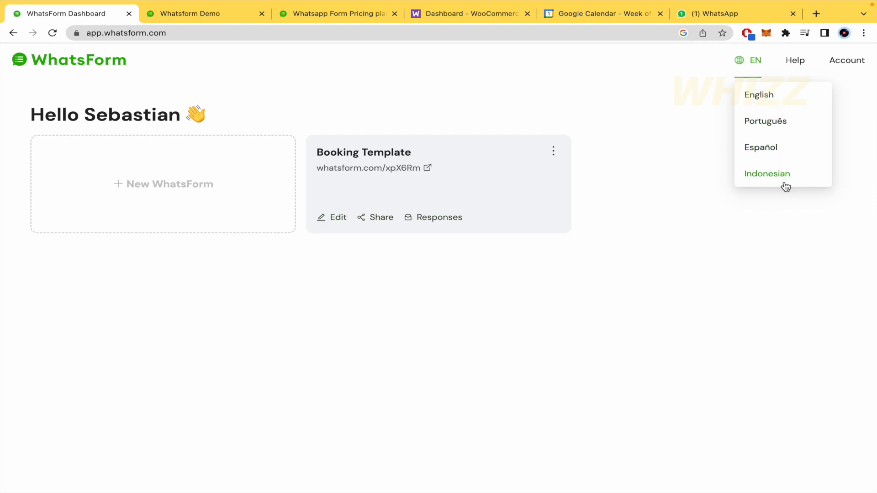
click(847, 59)
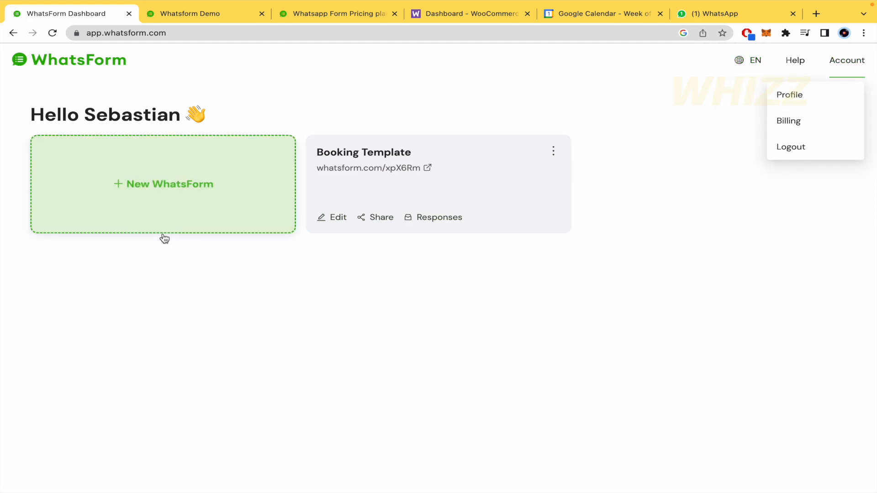
Start a new WhatsForm with English as its language and continue to the starting options.
click(163, 184)
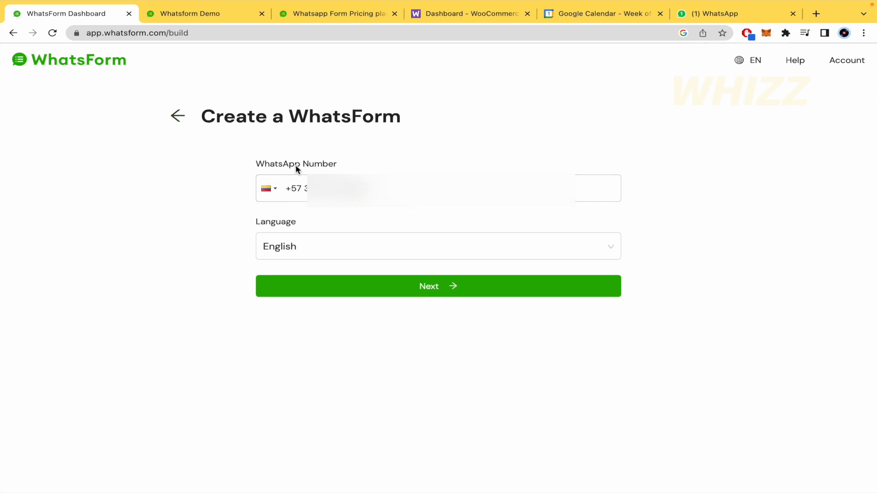
click(437, 246)
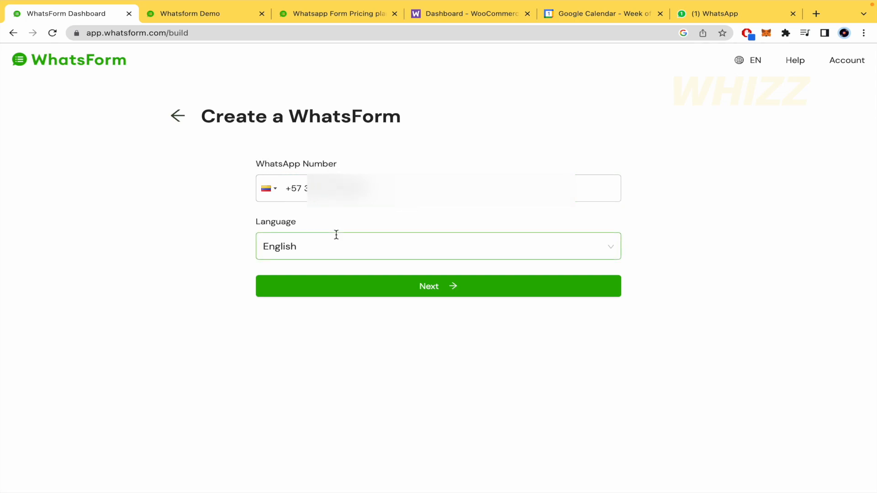
click(438, 286)
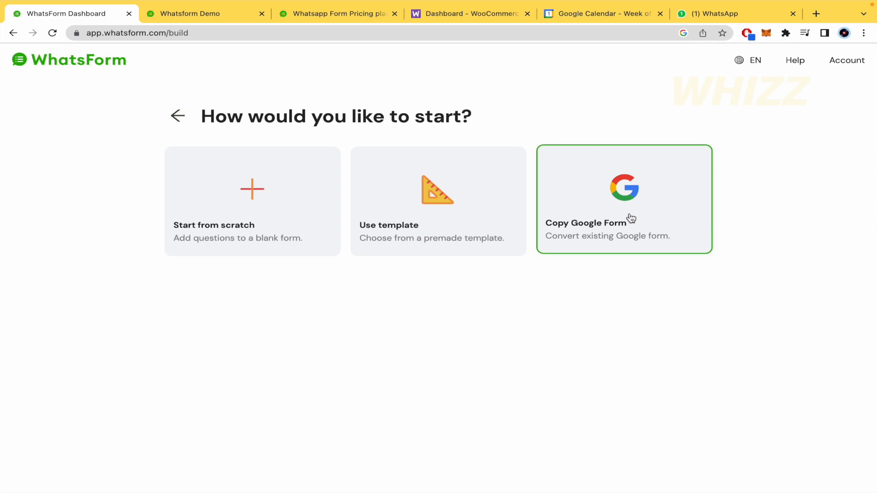
Choose to start from a template and pick Travel Booking from the Templates list.
click(433, 199)
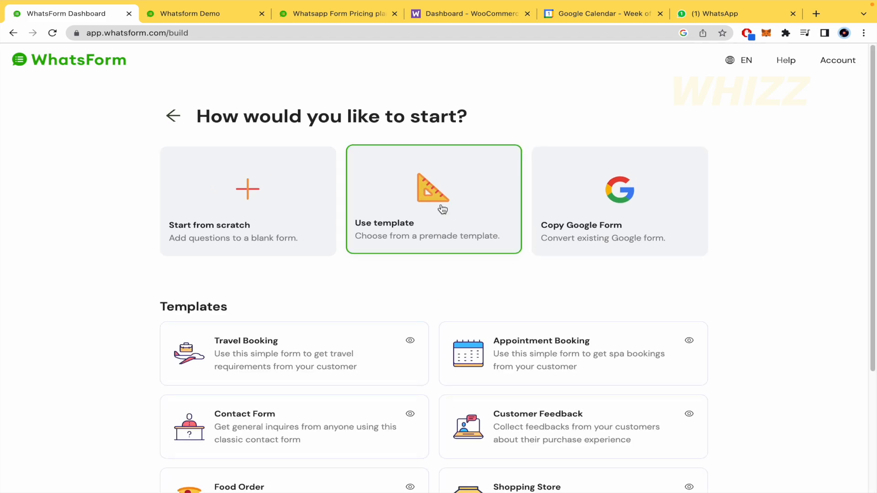
scroll(down, 3)
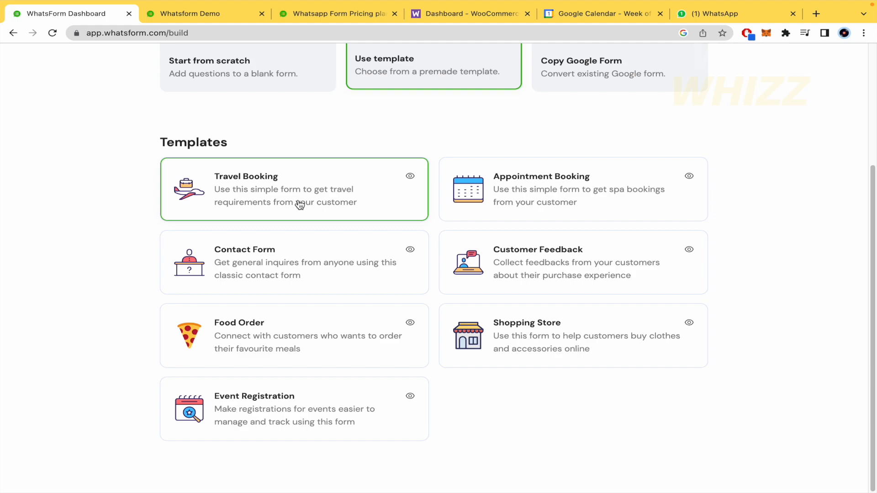
click(294, 189)
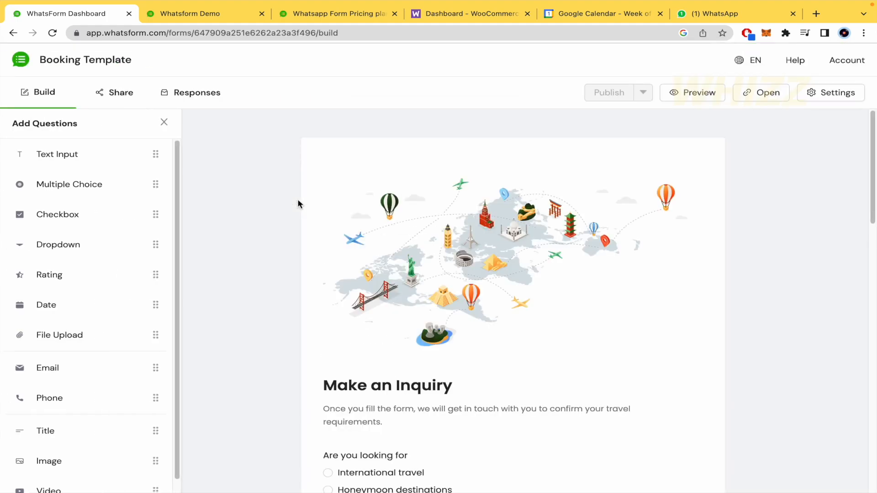
Scroll the Booking Template and drop a Title block above the Make an Inquiry section.
scroll(down, 3)
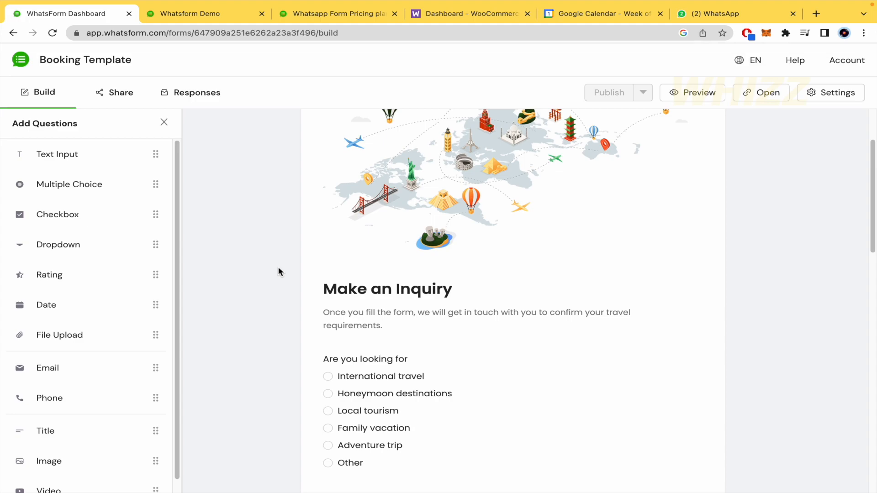
scroll(down, 3)
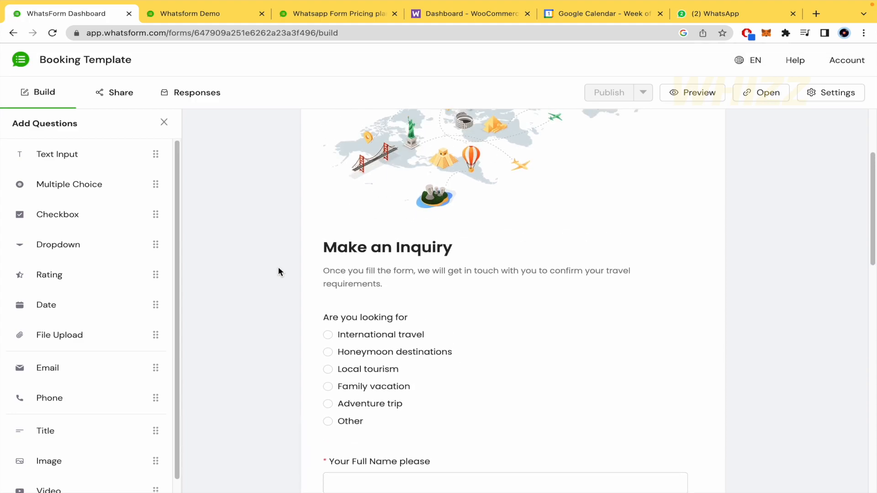
scroll(down, 3)
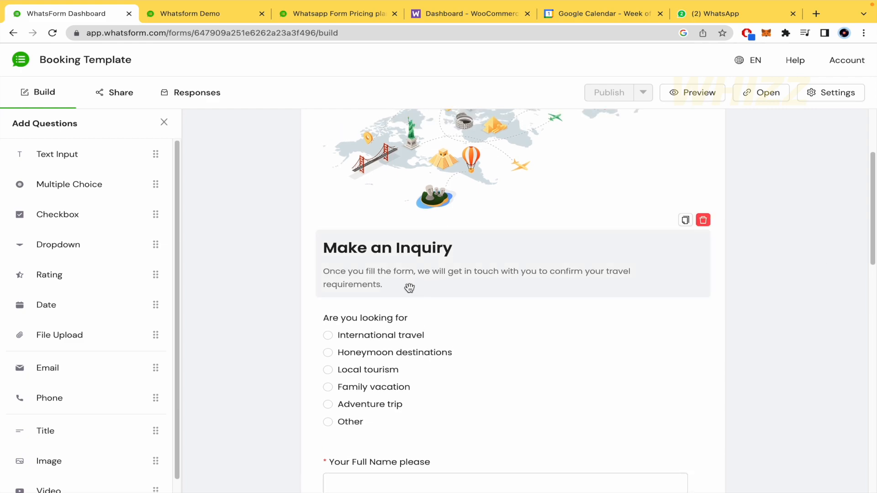
mouse_move(469, 290)
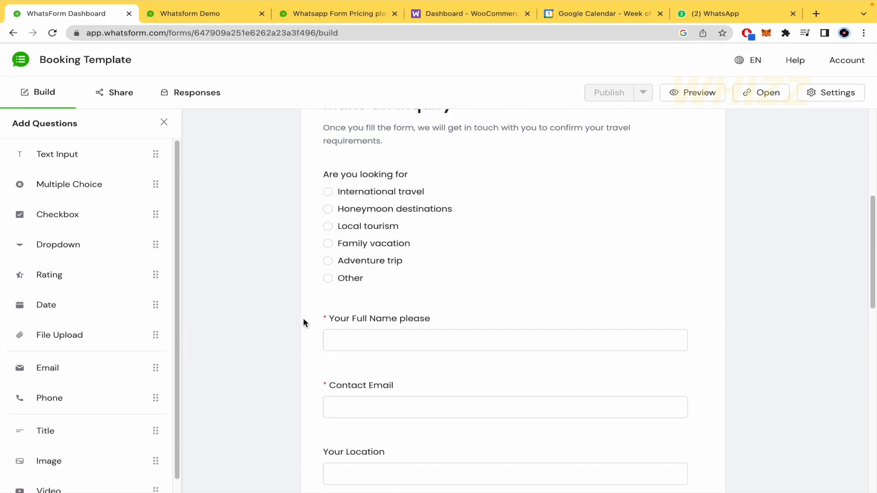
scroll(down, 3)
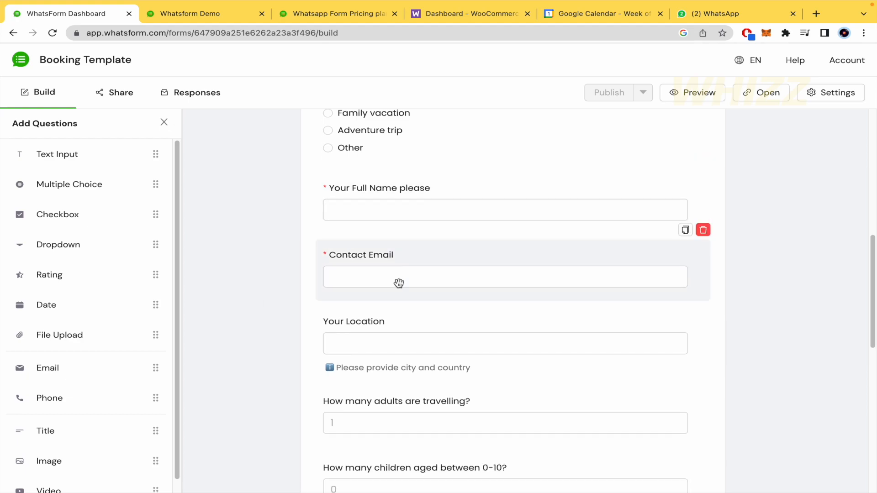
scroll(down, 3)
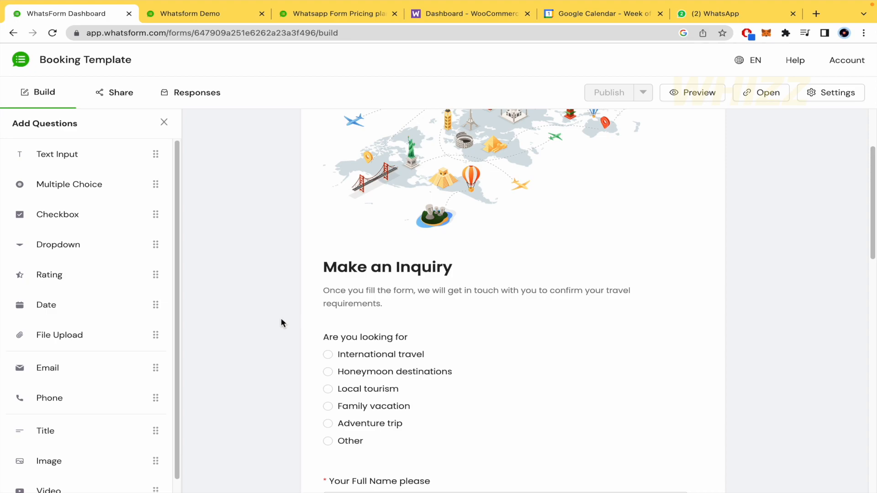
scroll(down, 3)
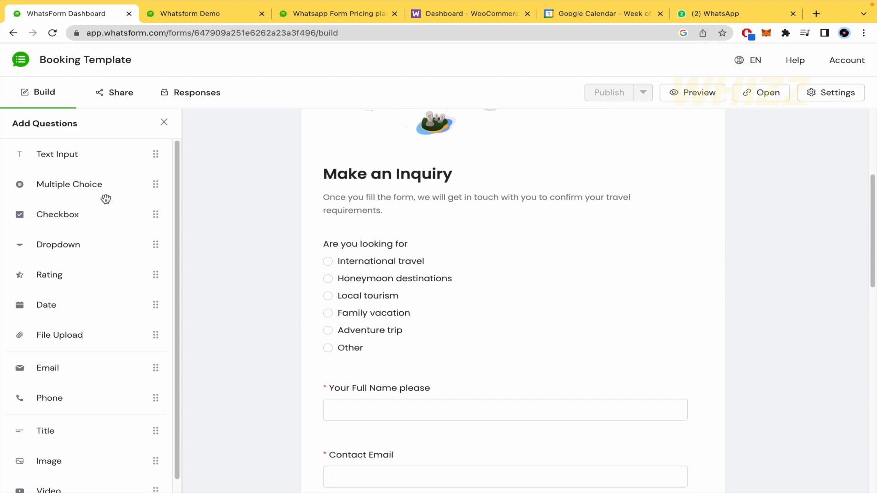
scroll(down, 3)
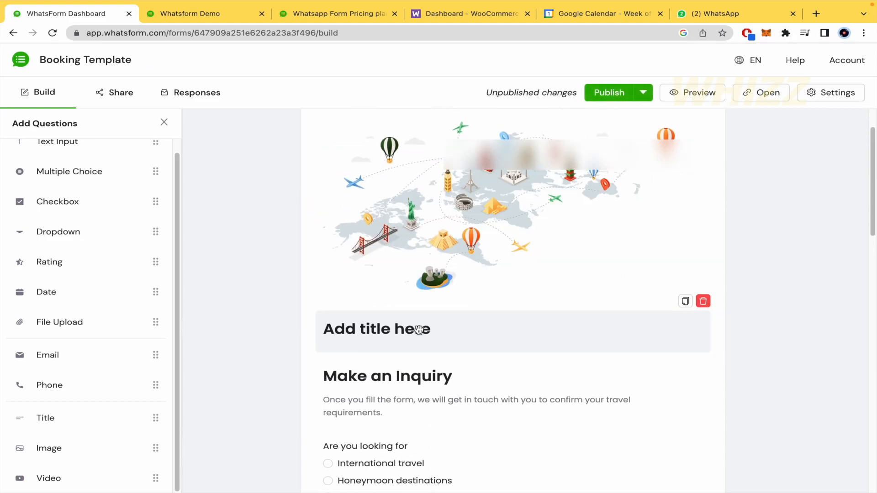
Title the heading 'YOUR TRAVEL IS CLOSE!' with details 'SELECT YOUR DESIRED COUNTRY'.
click(376, 329)
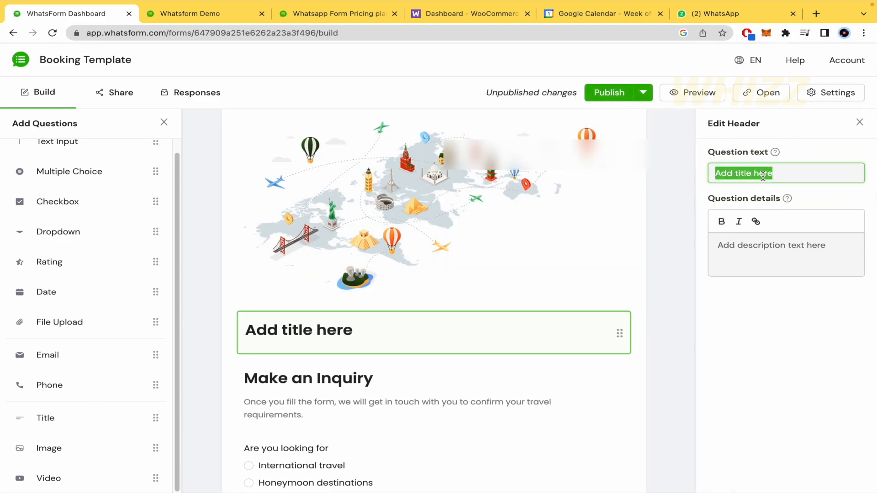
text(YOUR TRAVEL IS CLOSE!)
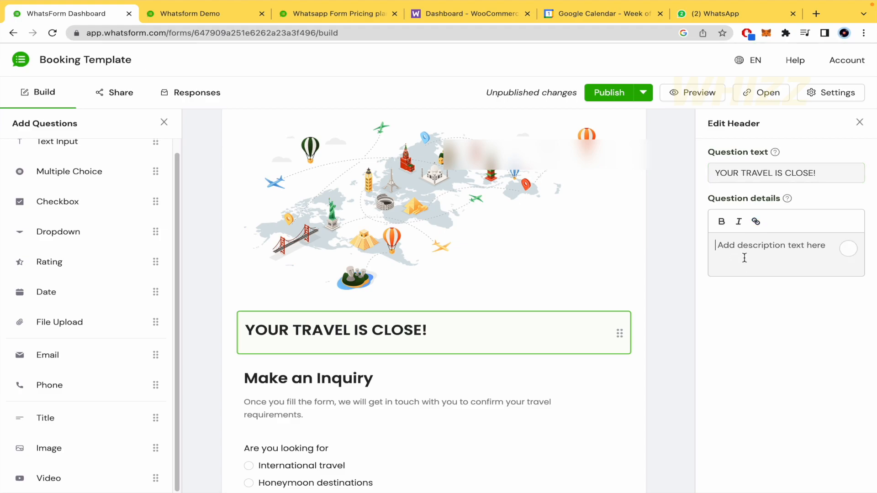
text(SELECT YOUR DESIR)
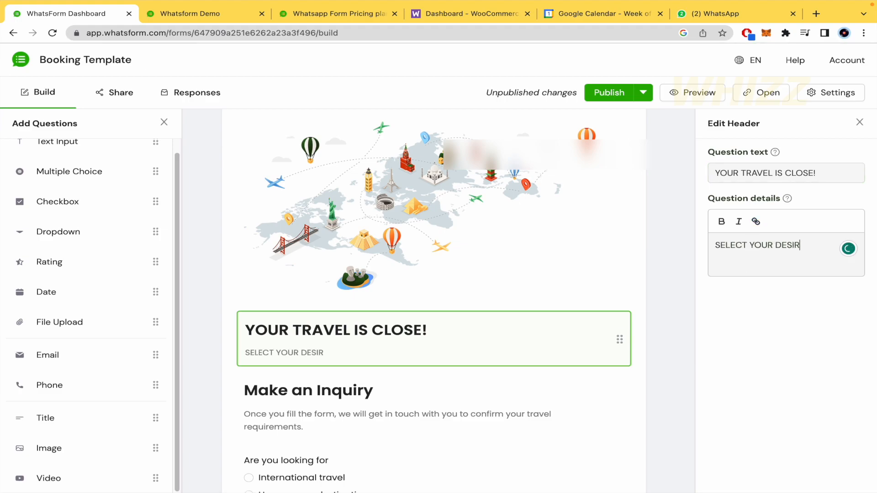
text(ED)
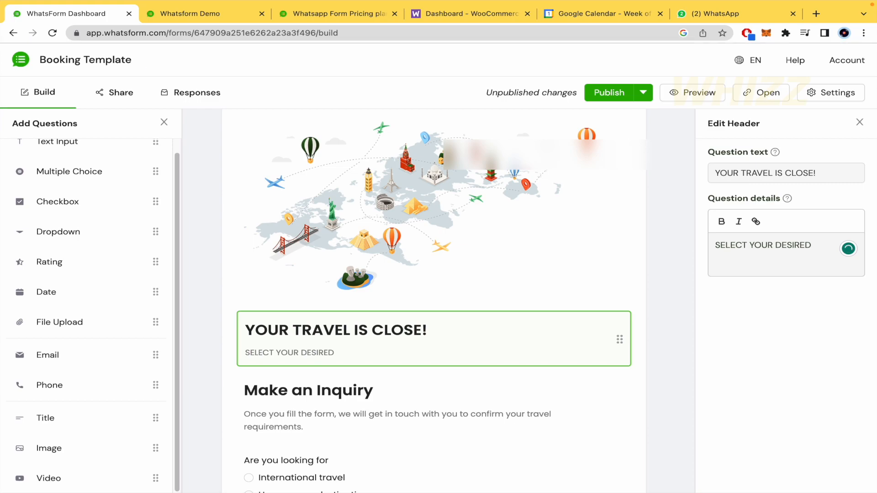
text(COUNTR)
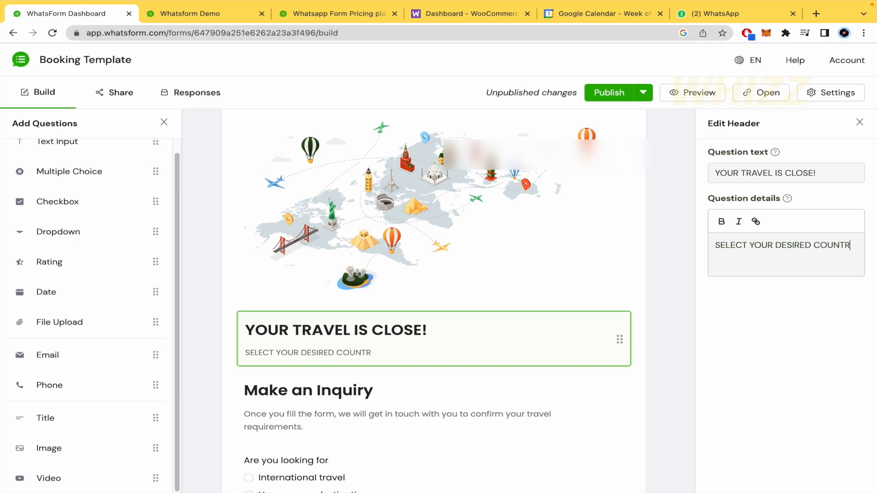
text(Y)
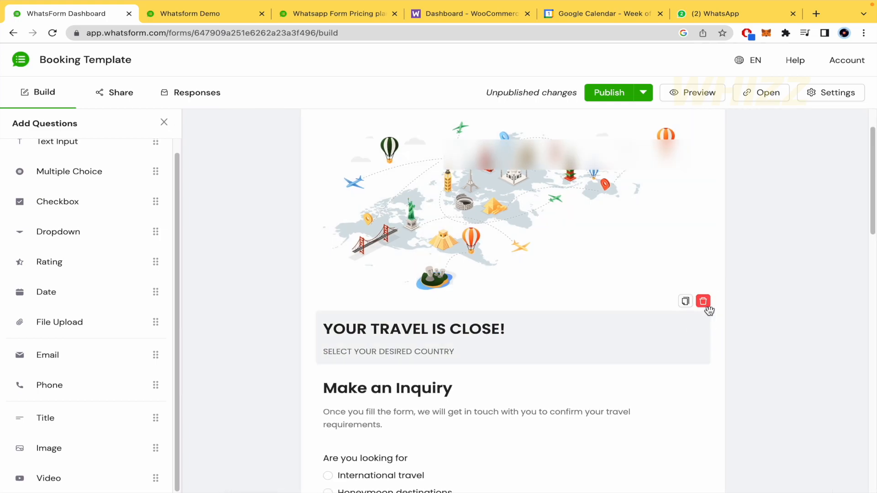
Delete the YOUR TRAVEL IS CLOSE! heading and add an Image block using the Upload option.
click(702, 301)
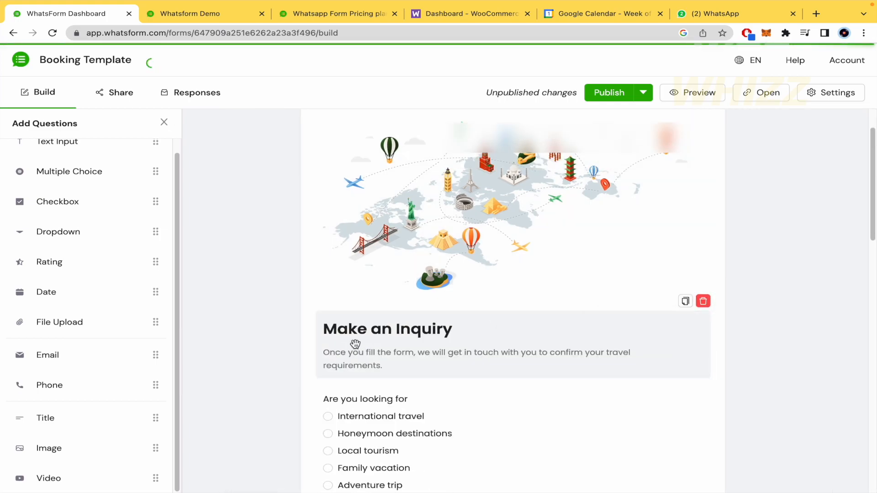
click(386, 344)
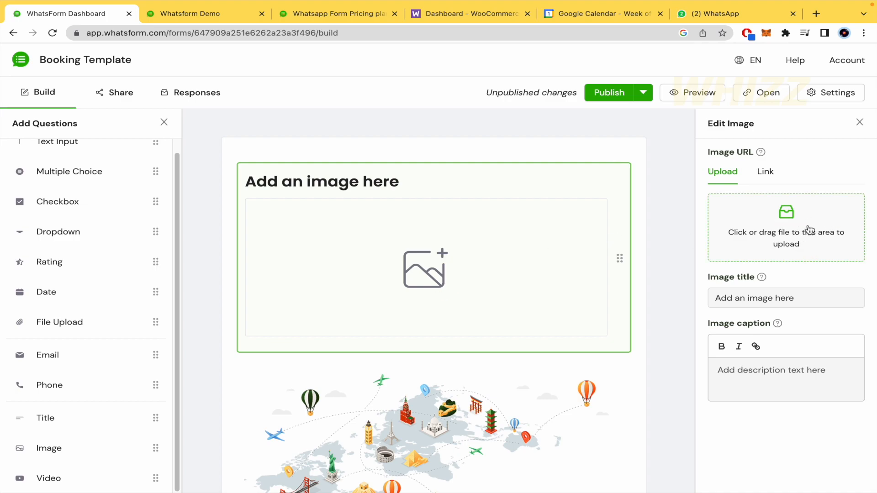
click(765, 172)
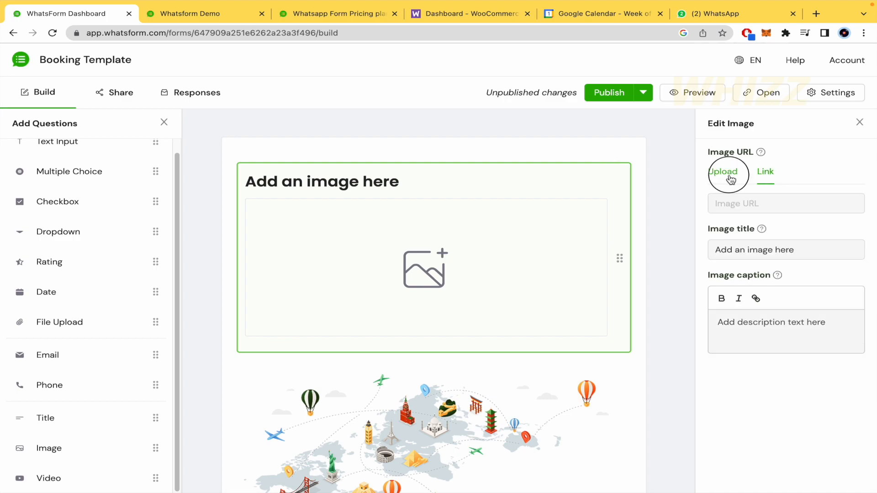
click(722, 171)
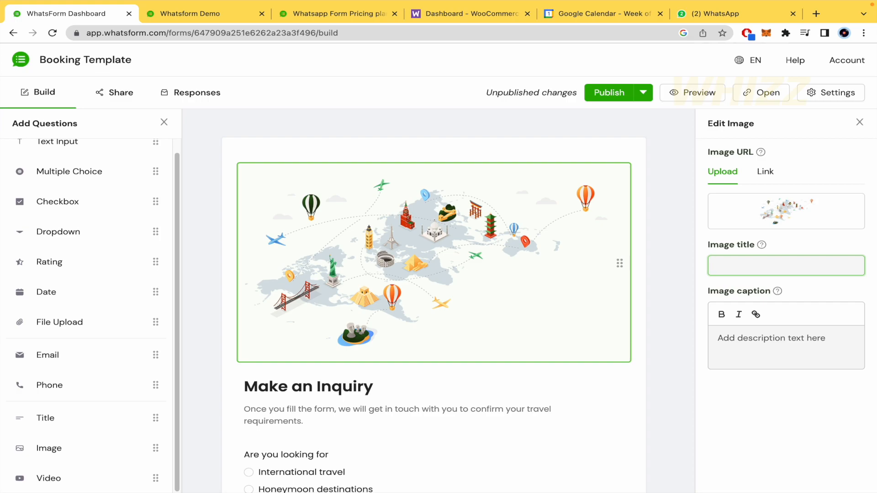
text(TRAVELING AROUN)
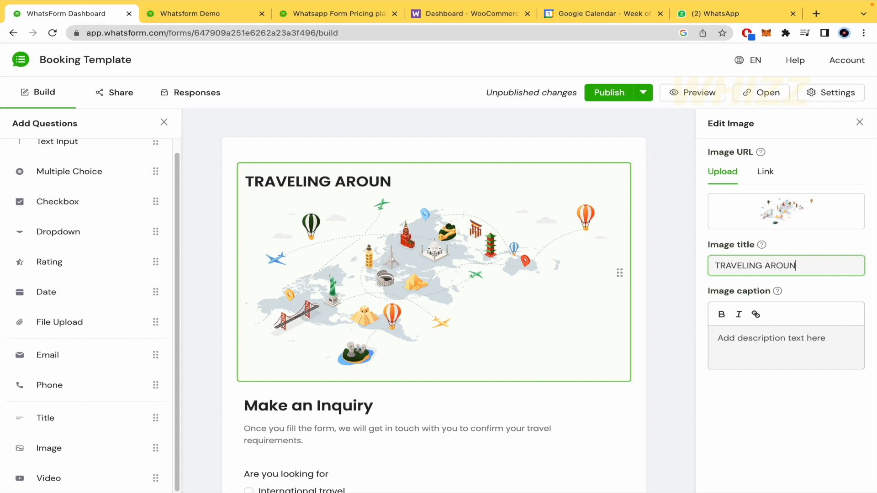
text(D THE WORLD)
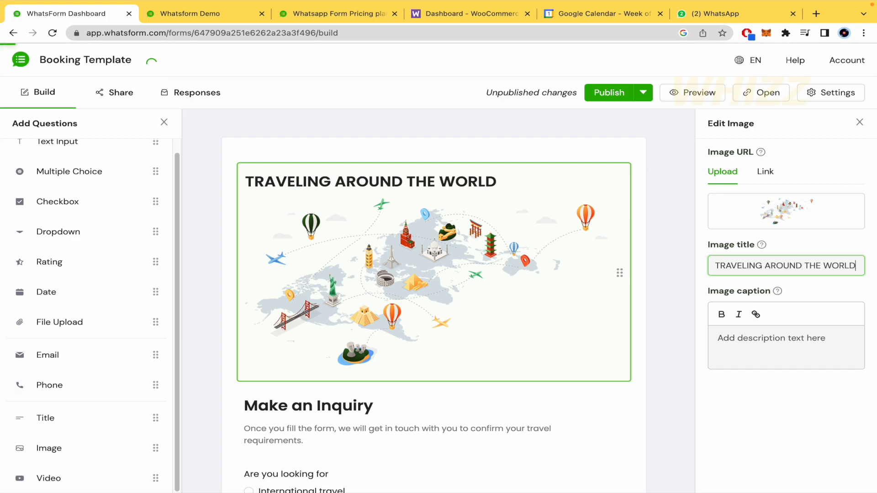
click(783, 338)
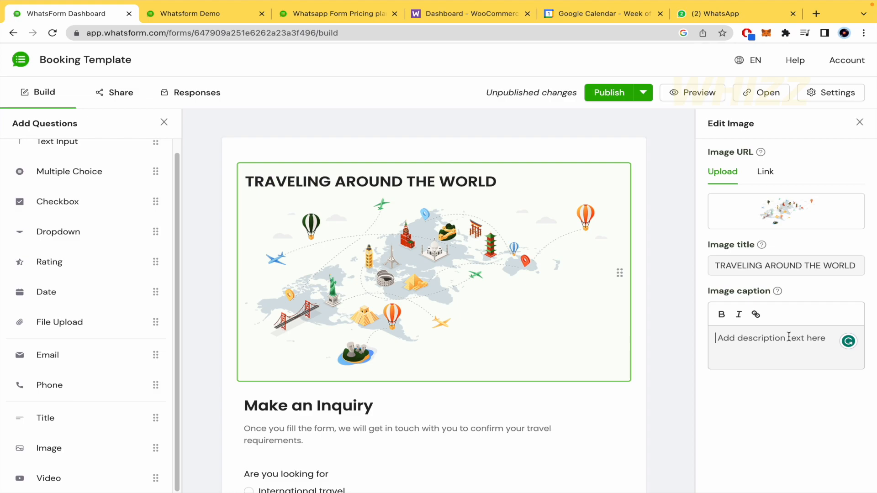
text(YOUR DREAMS)
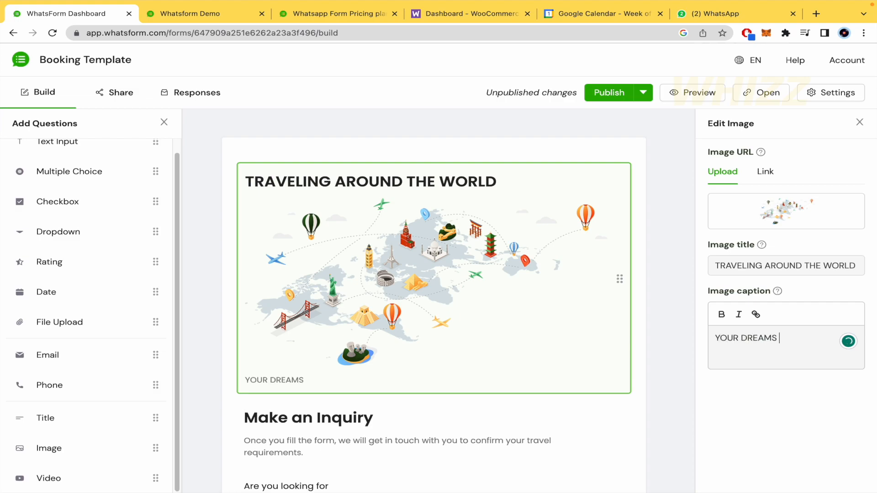
text(CAN COME TRUE)
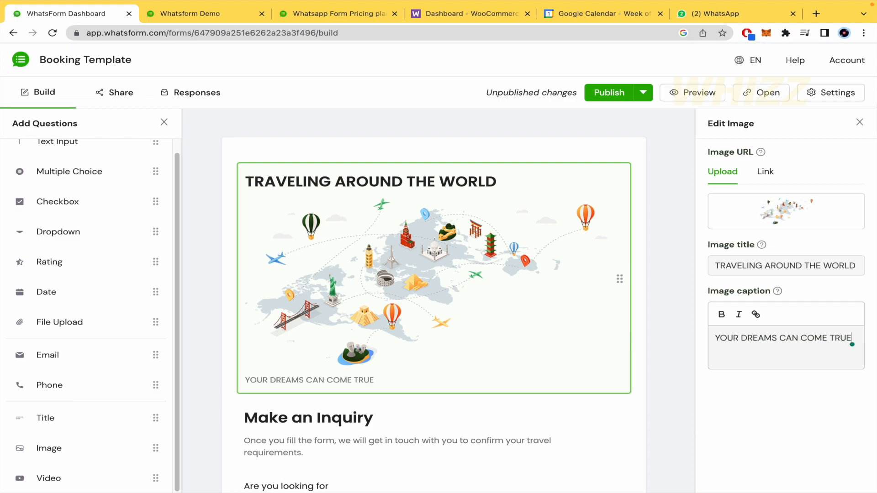
triple_click(782, 337)
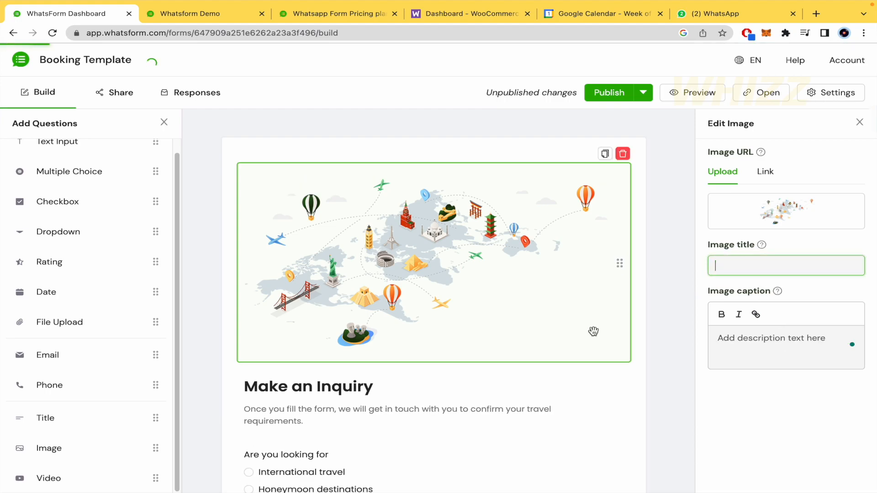
scroll(down, 3)
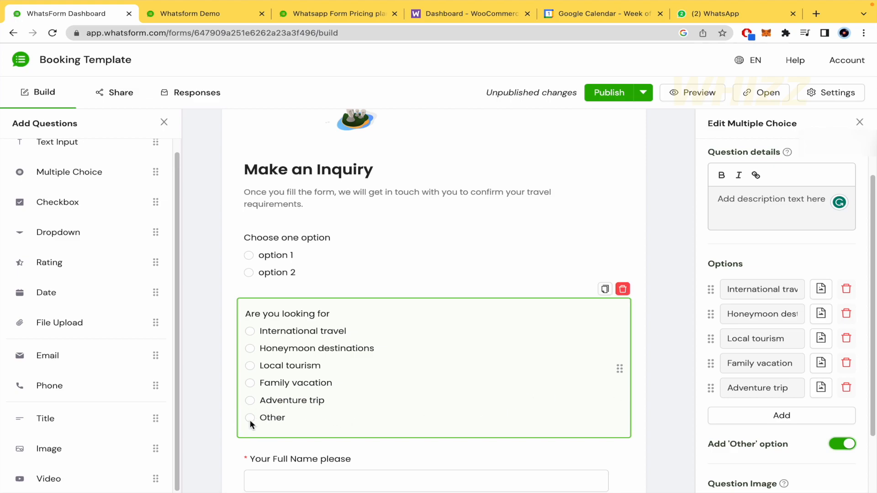
mouse_move(683, 122)
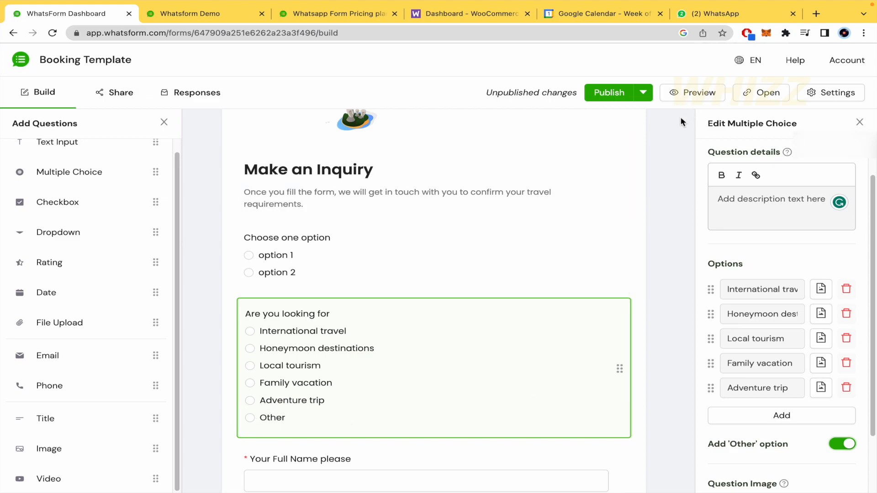
mouse_move(670, 202)
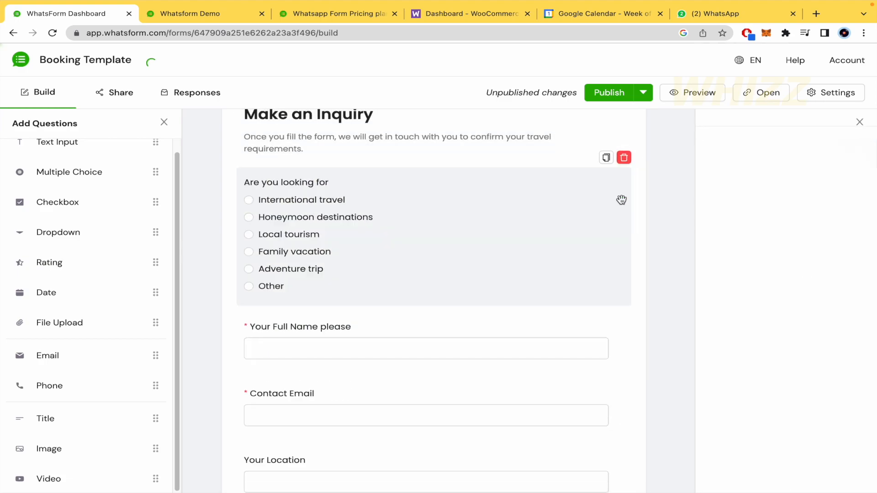
scroll(down, 3)
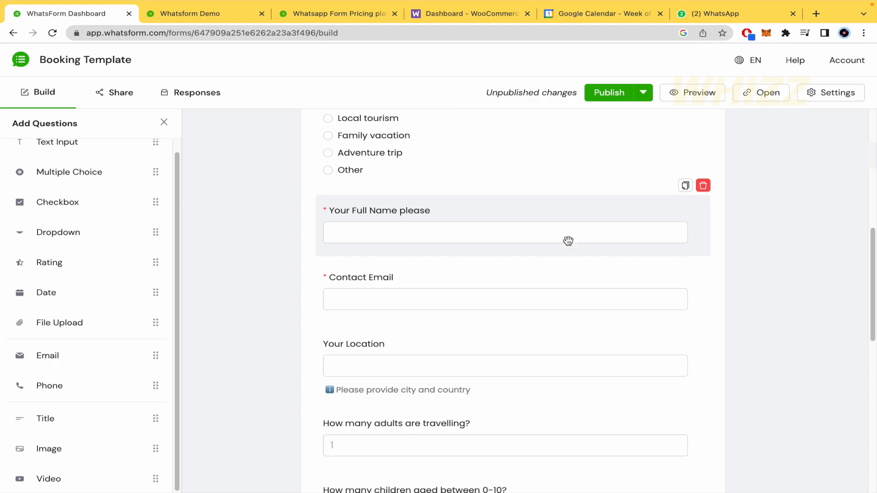
click(504, 232)
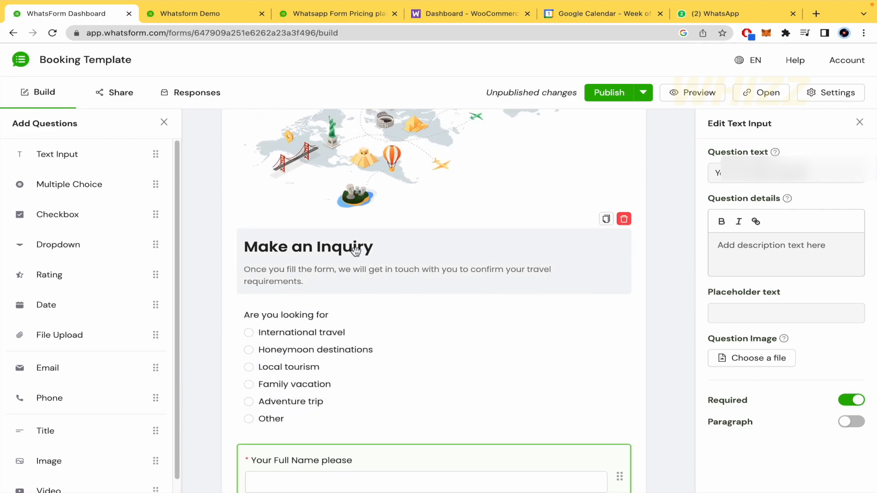
scroll(down, 3)
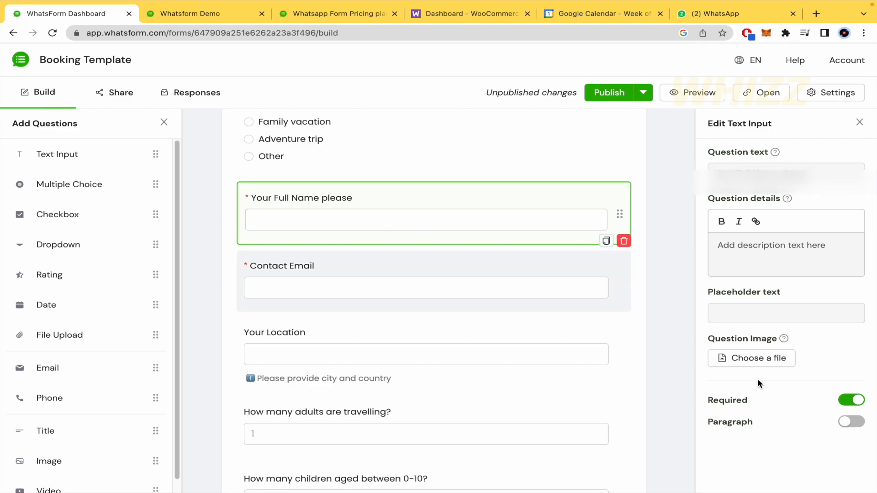
mouse_move(446, 293)
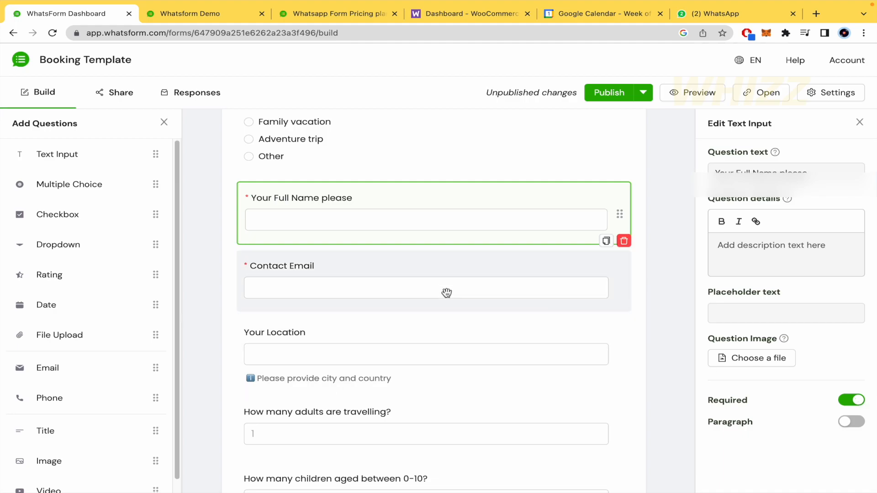
click(425, 288)
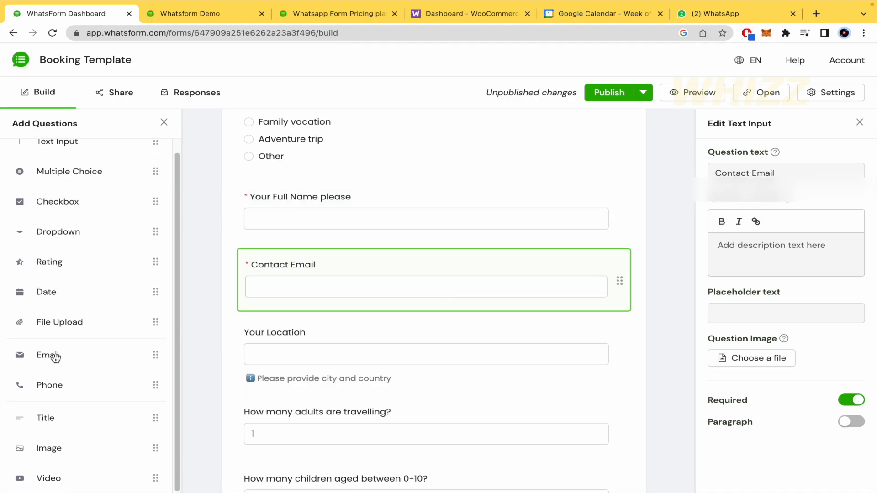
click(48, 354)
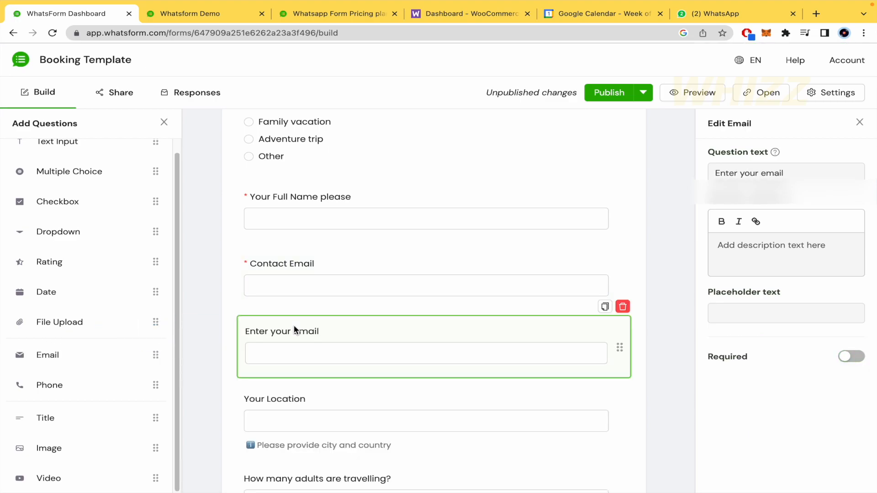
click(622, 307)
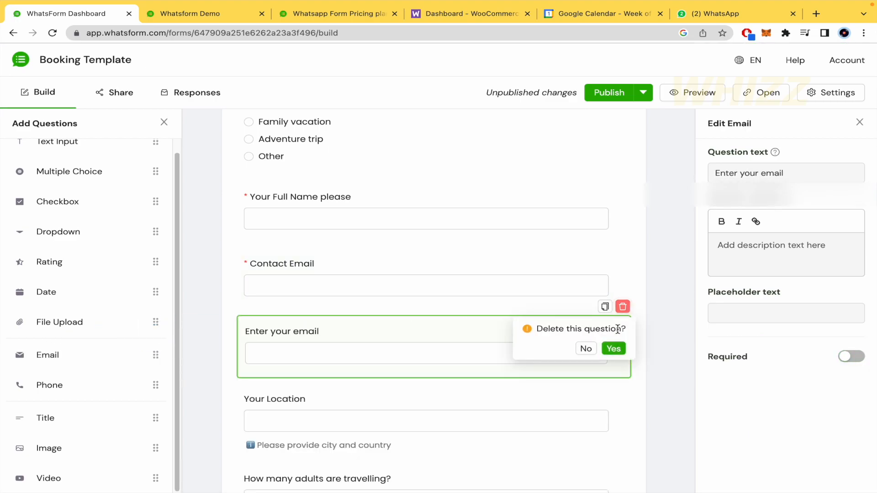
click(613, 349)
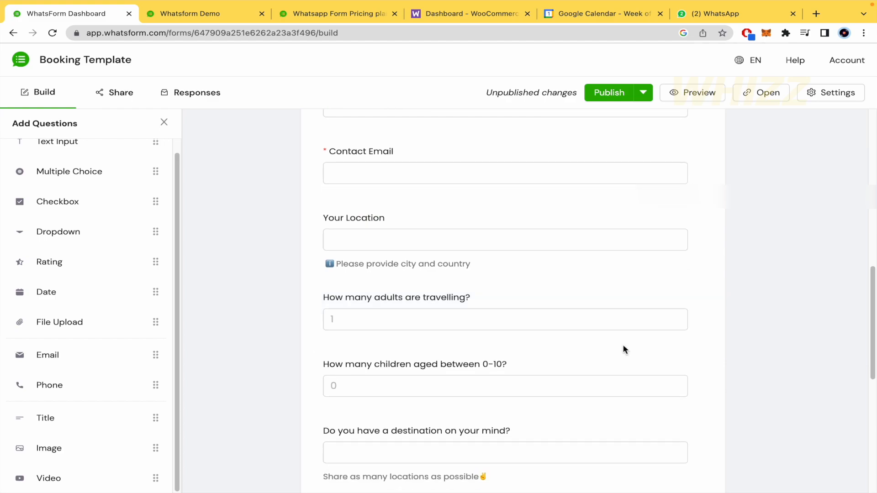
Change the children aged 0-10 question's placeholder from 0 to 1.
scroll(down, 3)
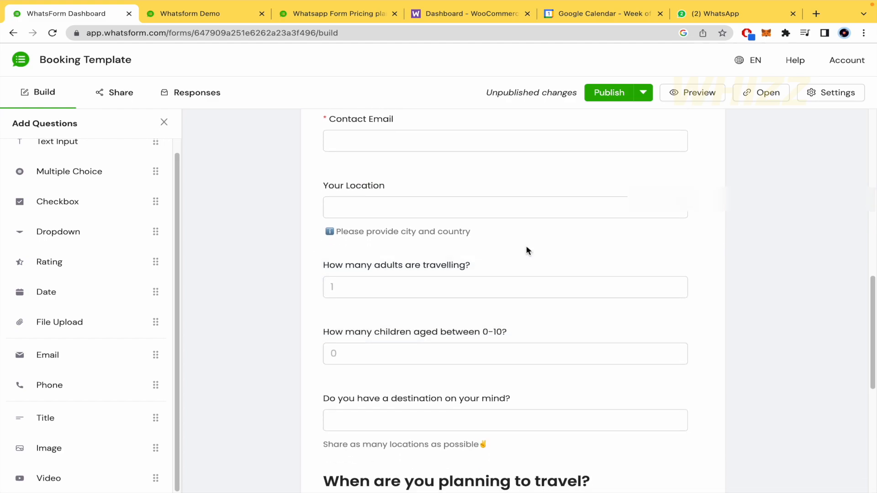
scroll(down, 3)
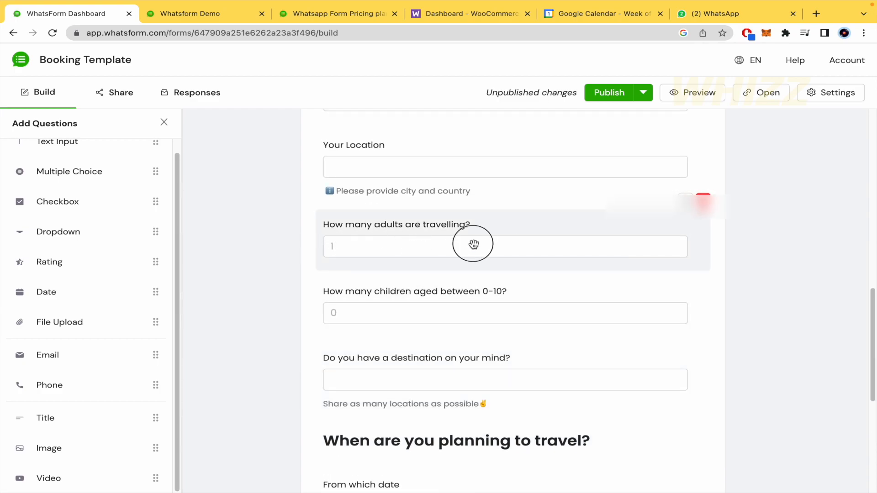
click(472, 244)
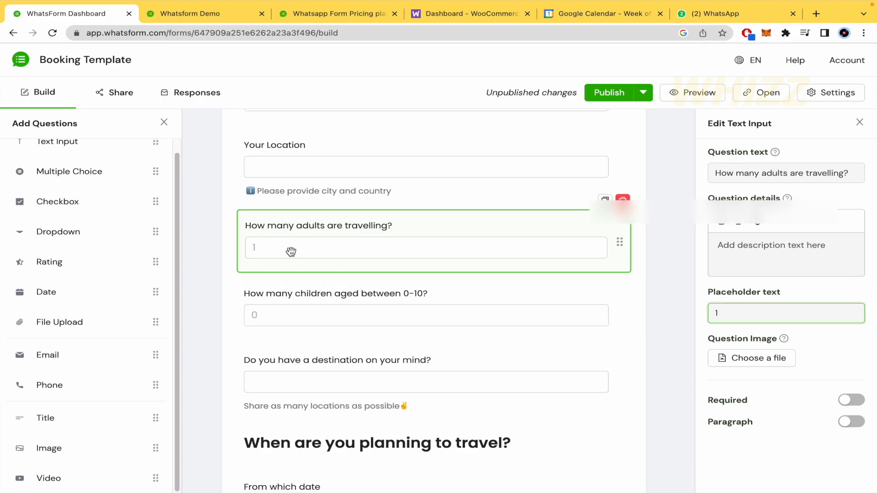
click(336, 292)
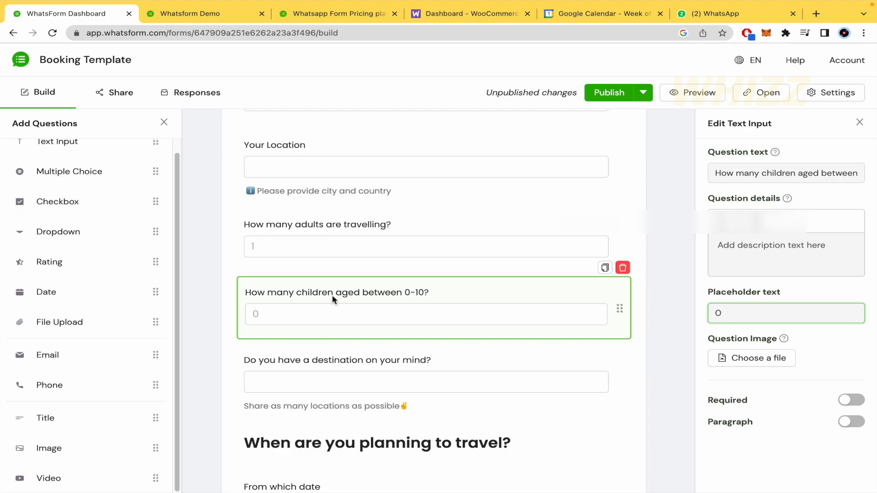
mouse_move(338, 300)
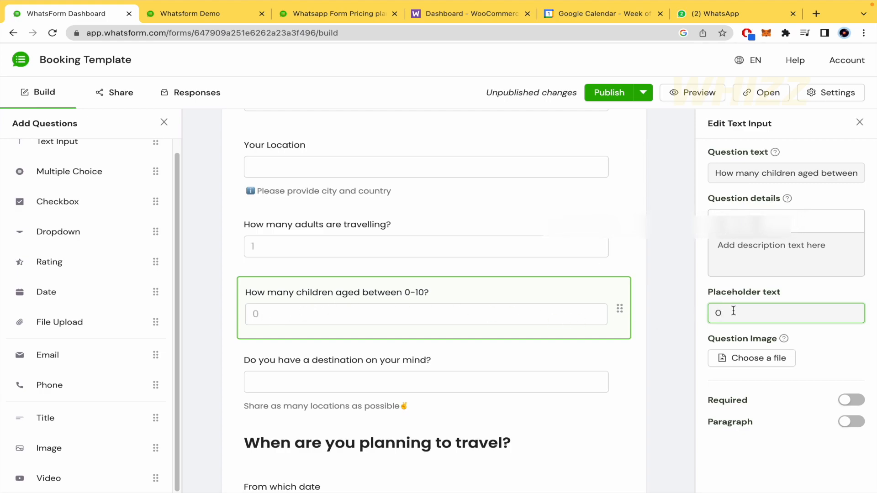
text(1)
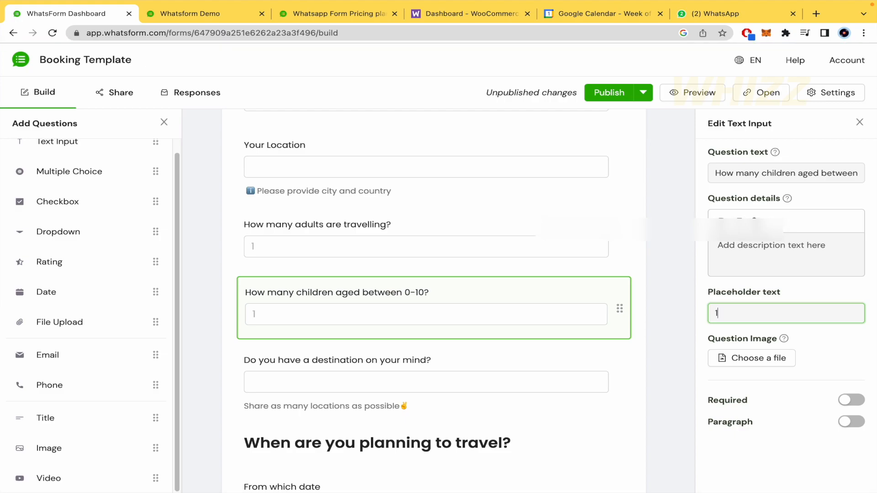
key(Backspace)
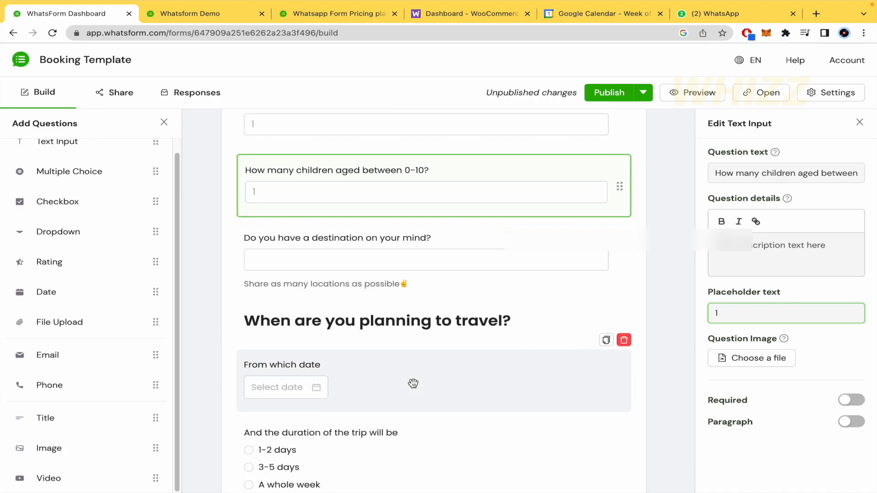
Append a 'Choose a date or date and time' question after 'Any other comments?'.
scroll(down, 3)
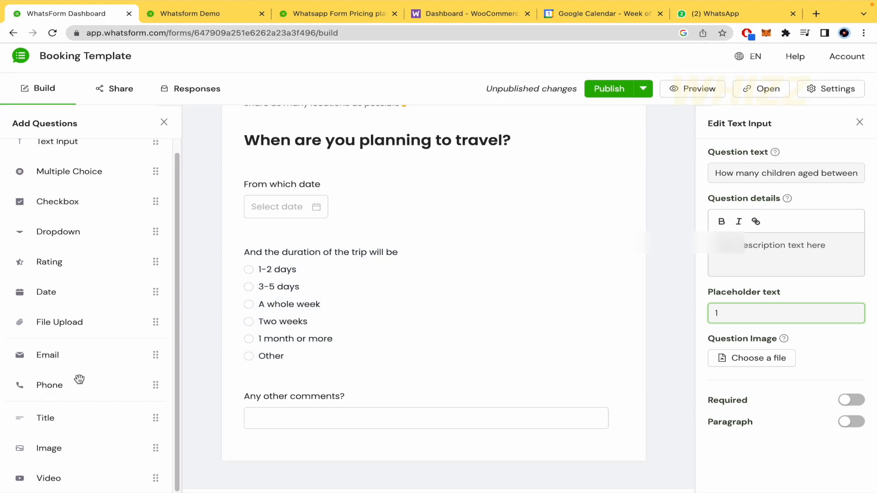
click(45, 291)
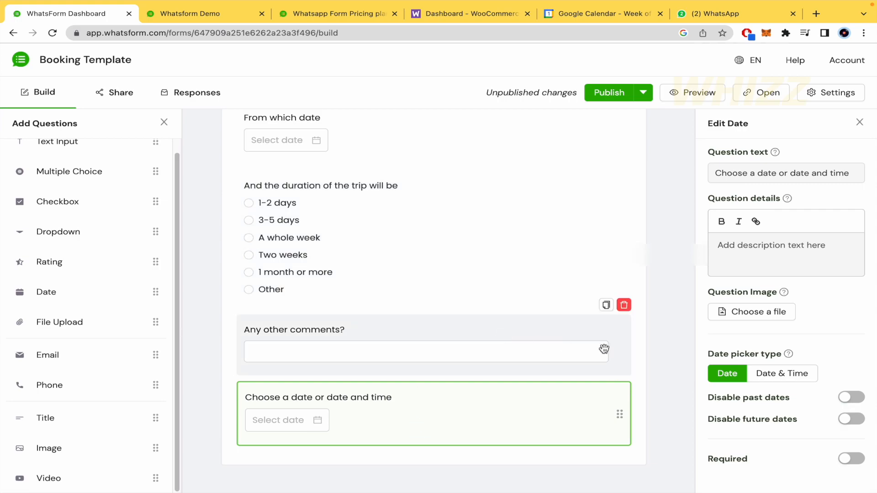
mouse_move(603, 353)
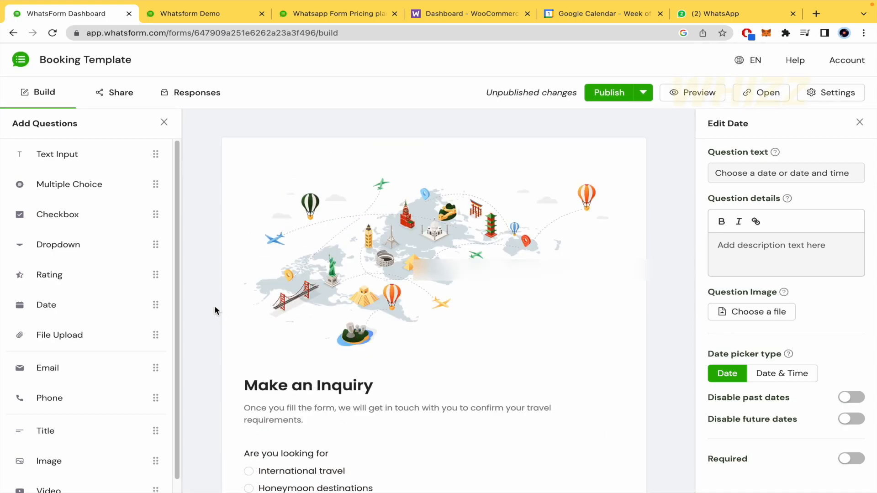
scroll(down, 3)
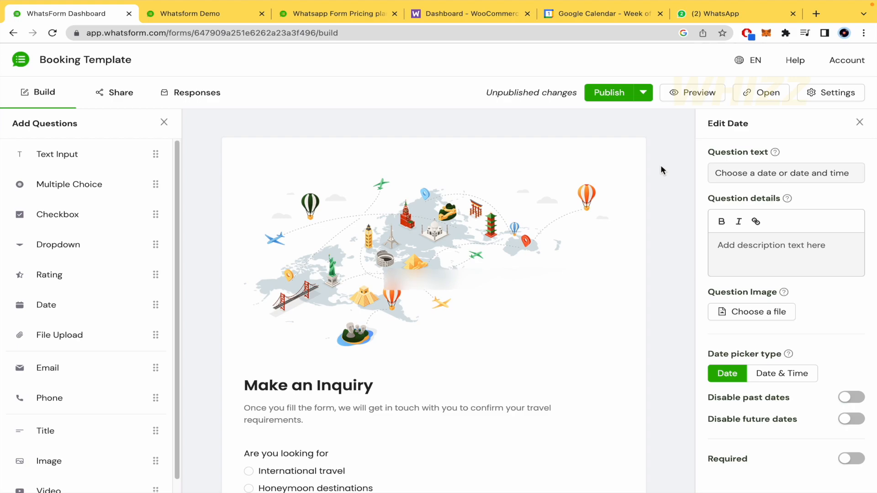
mouse_move(692, 92)
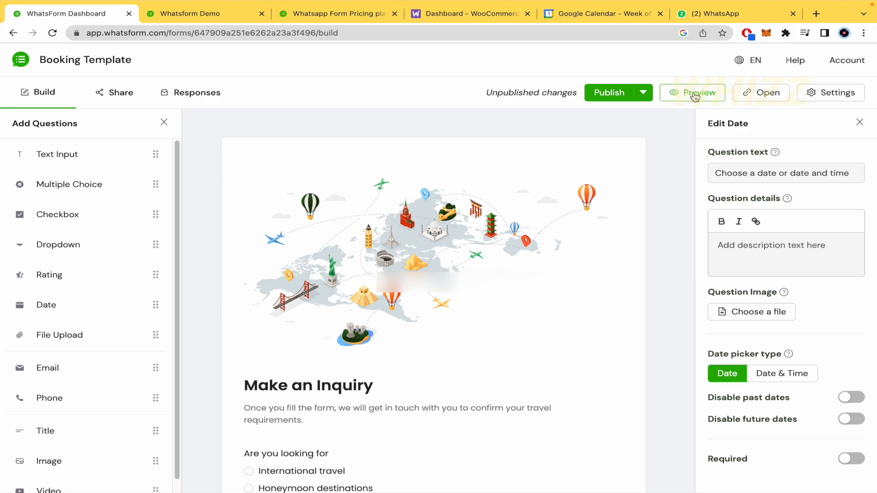
Preview the form in Mobile, Widget and Desktop layouts, testing a field and scrolling to the end.
click(692, 92)
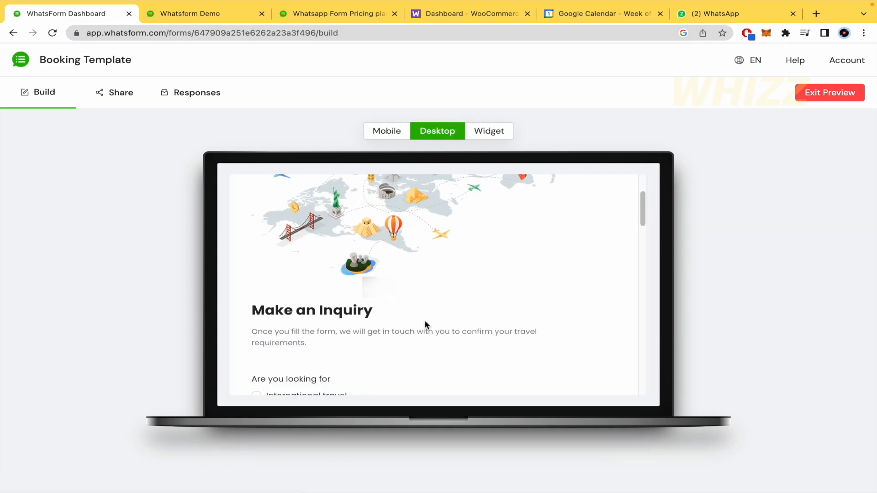
scroll(down, 3)
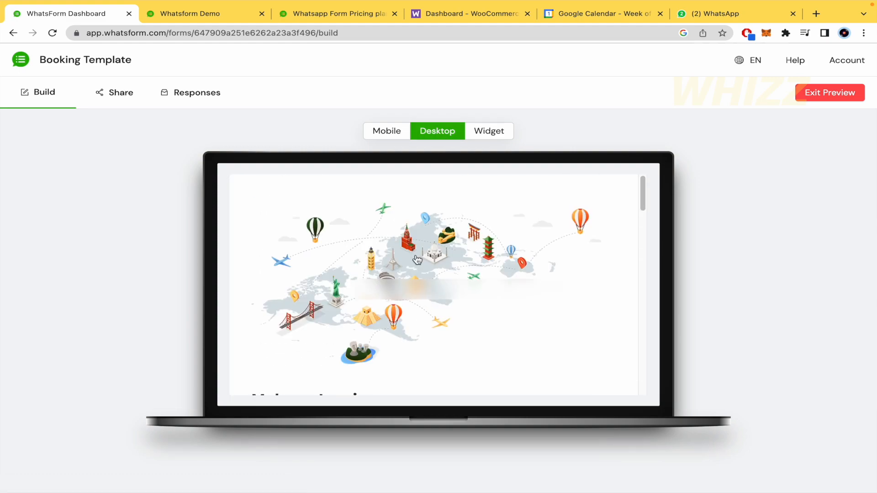
click(382, 131)
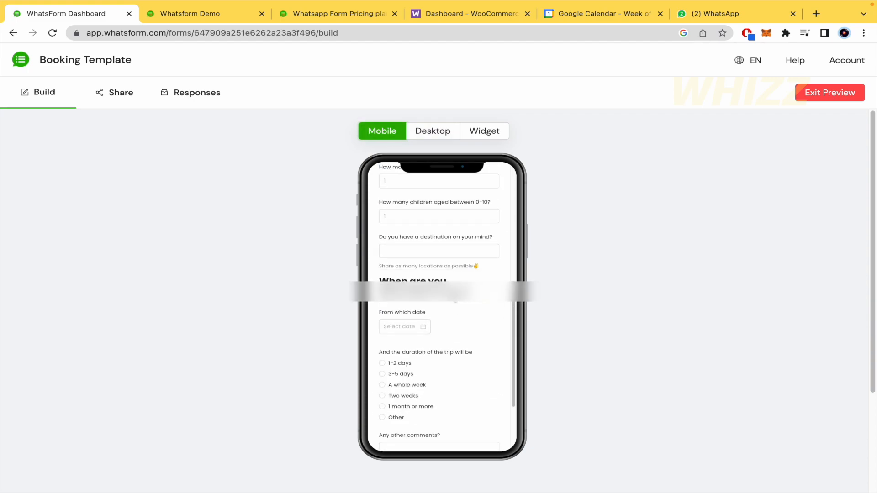
click(488, 131)
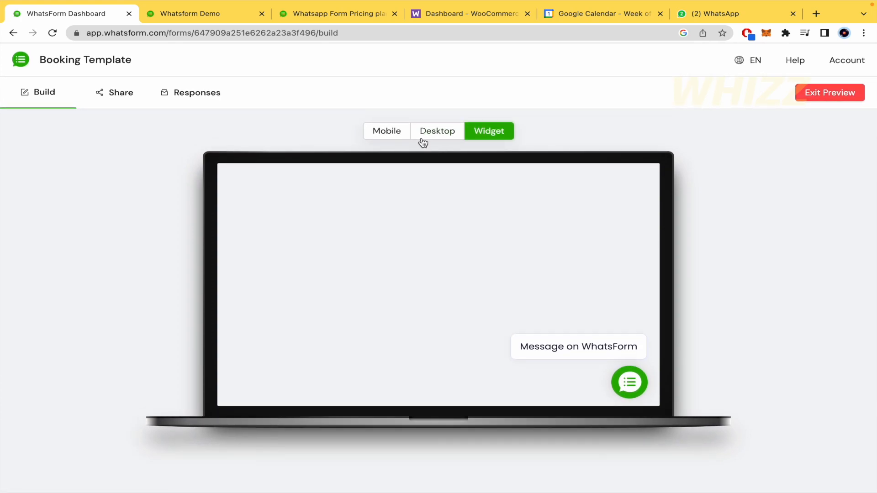
click(437, 131)
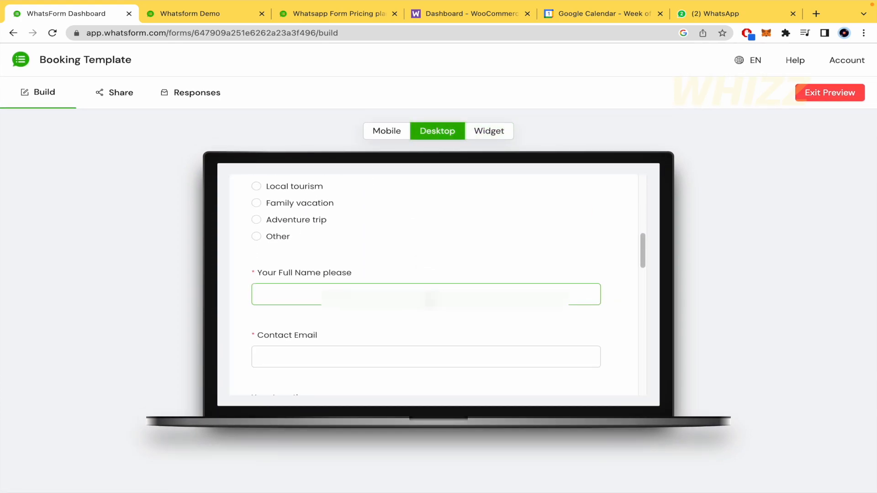
text(asd)
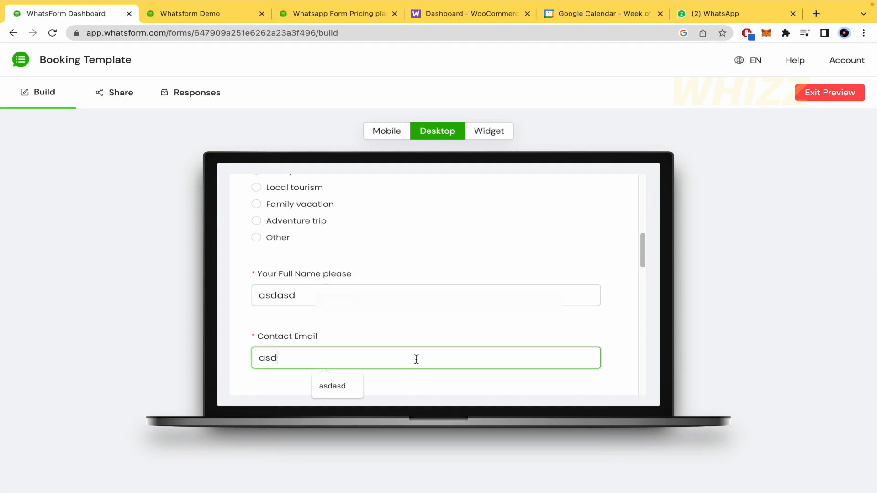
scroll(down, 3)
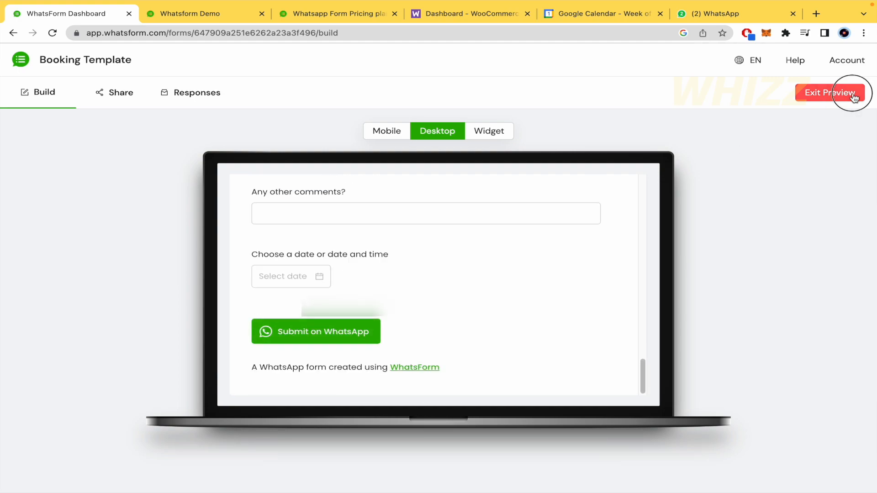
Publish the Booking Template and copy its public link, whatsform.com/nrnpGL.
click(830, 92)
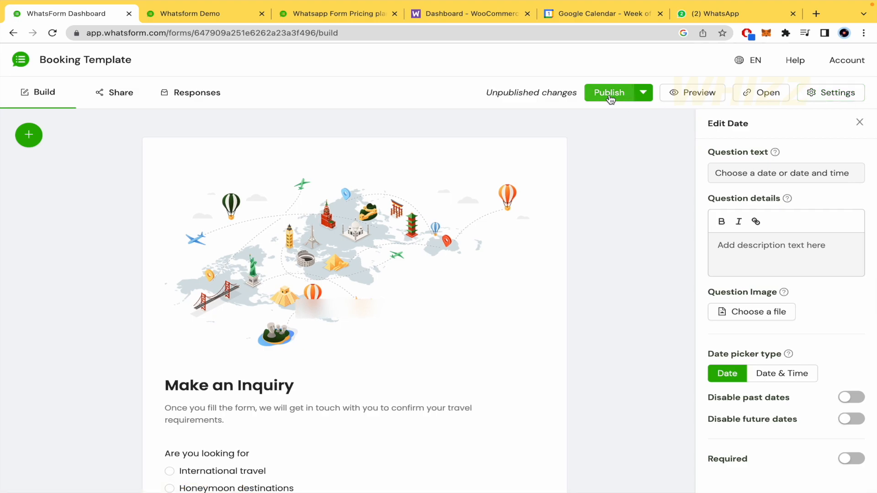
click(608, 93)
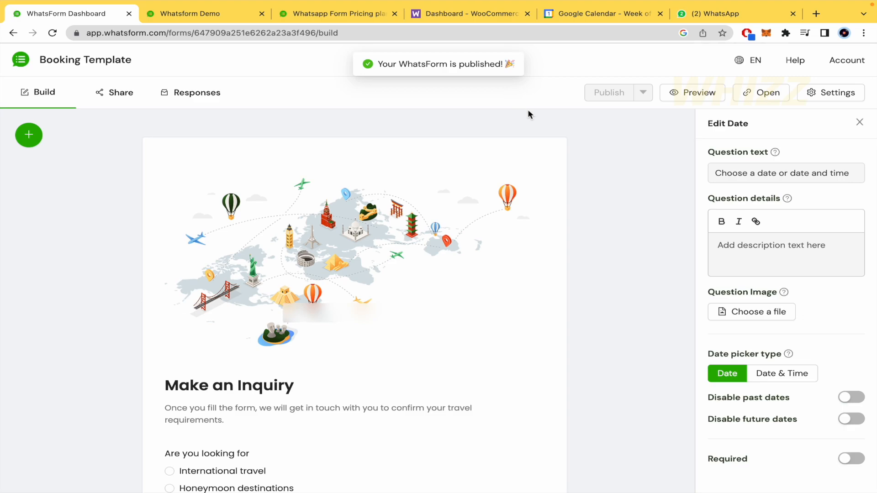
mouse_move(34, 63)
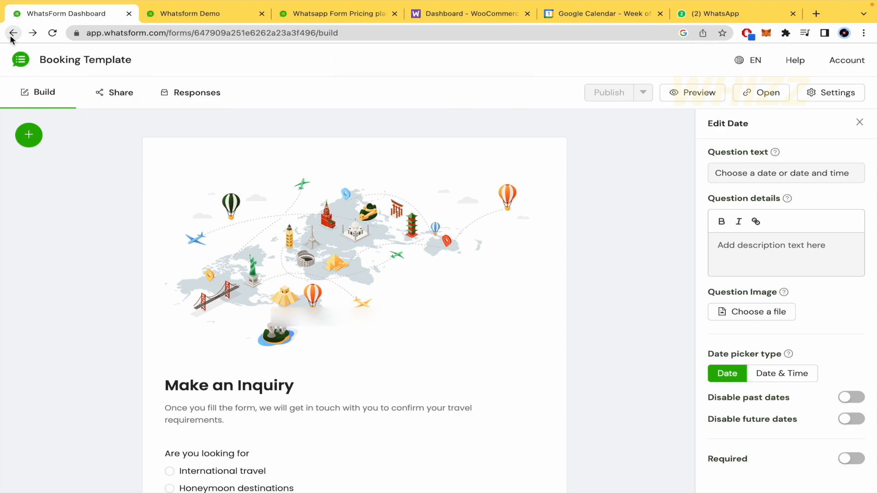
click(12, 32)
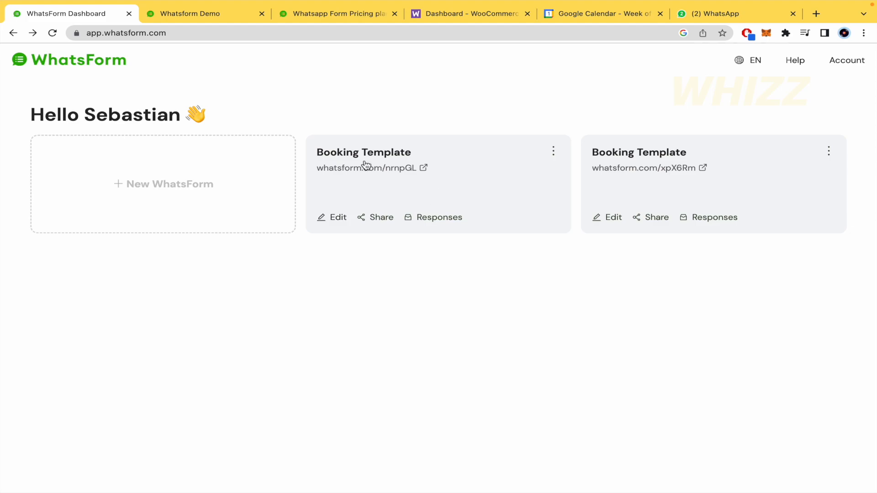
mouse_move(381, 217)
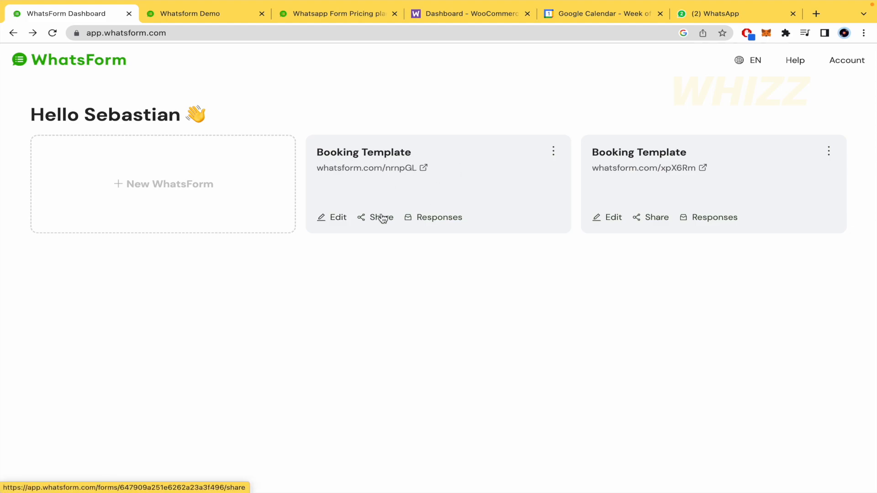
click(382, 217)
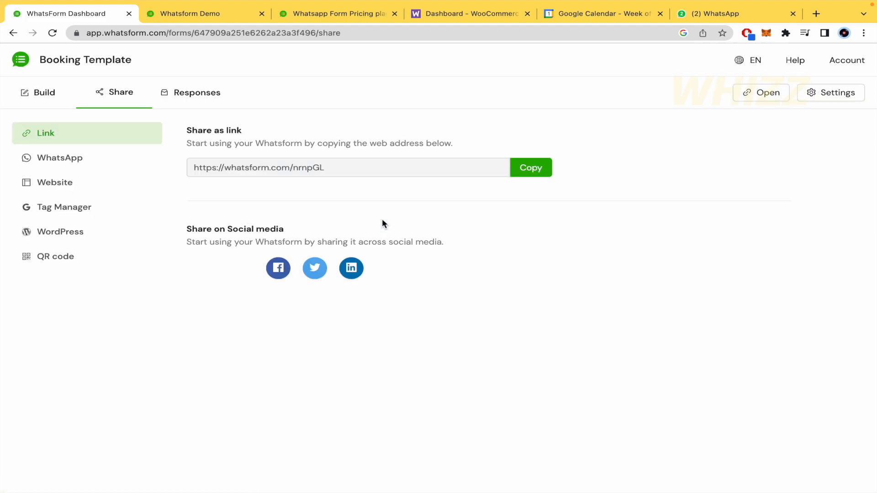
click(530, 168)
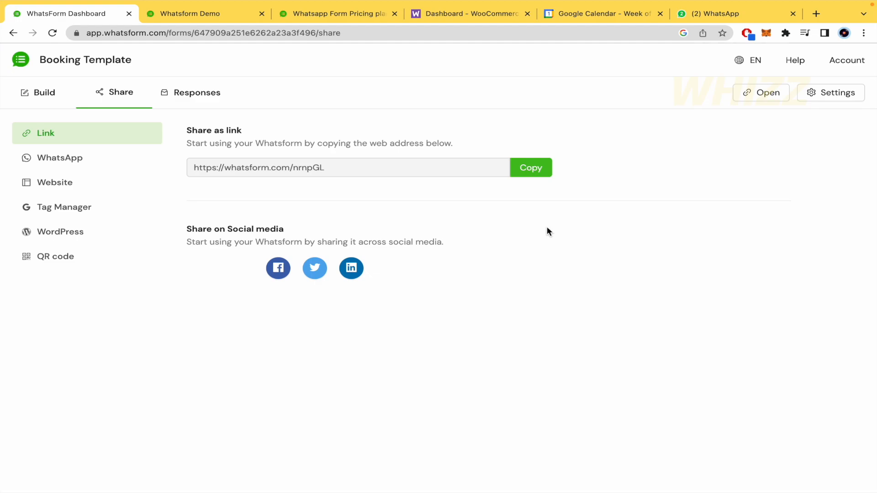
click(814, 13)
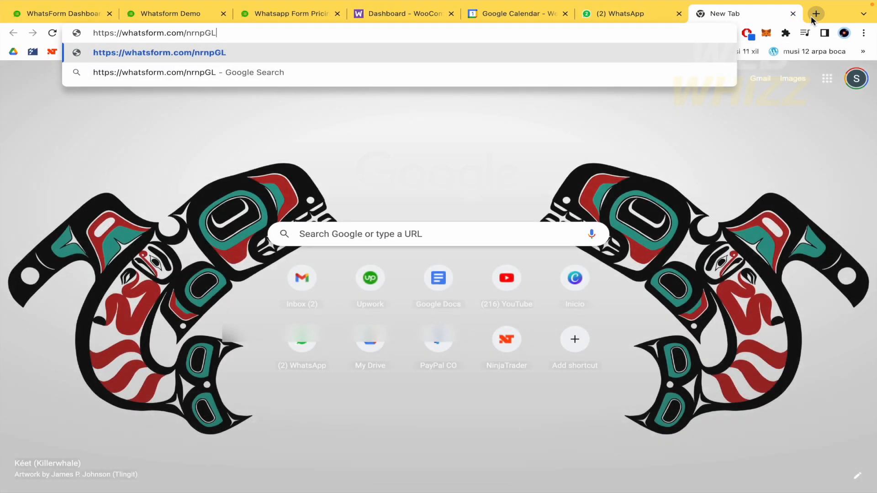
key(Enter)
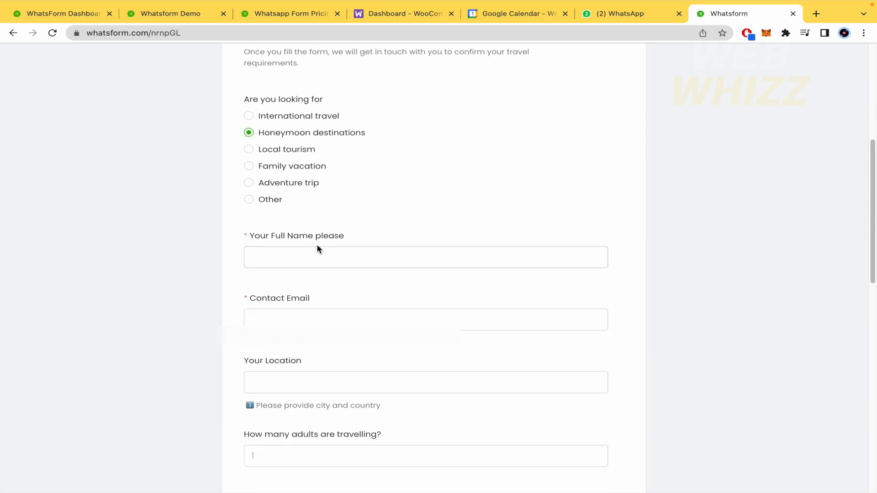
text(SEBASTIAN)
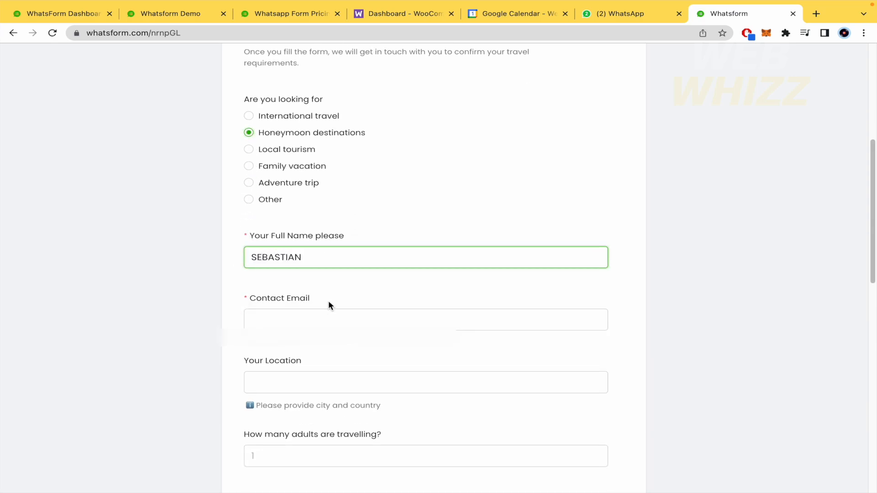
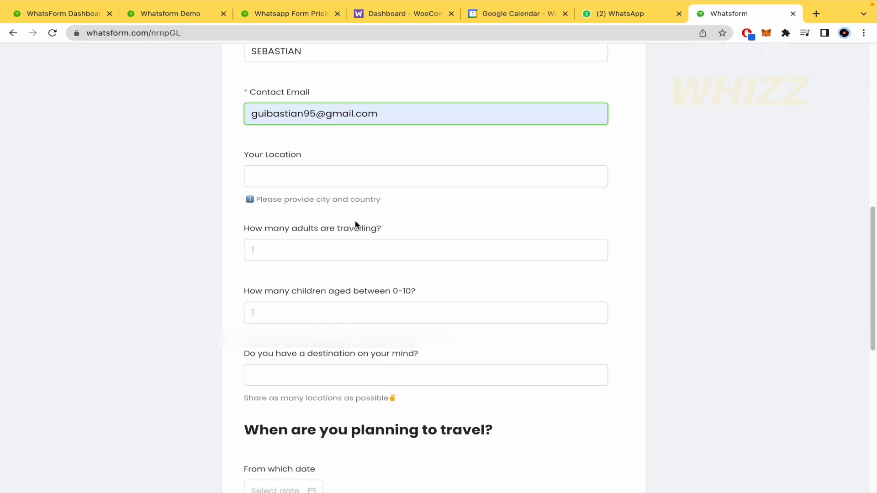
text(PARIS)
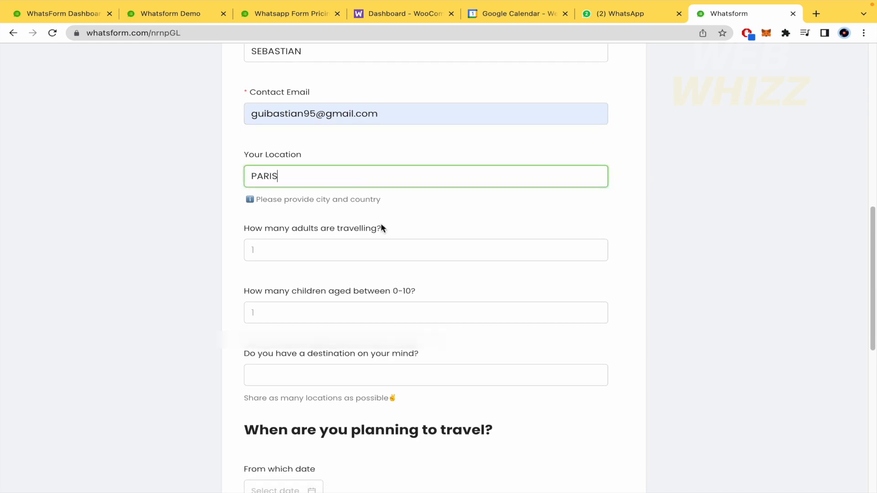
text(12)
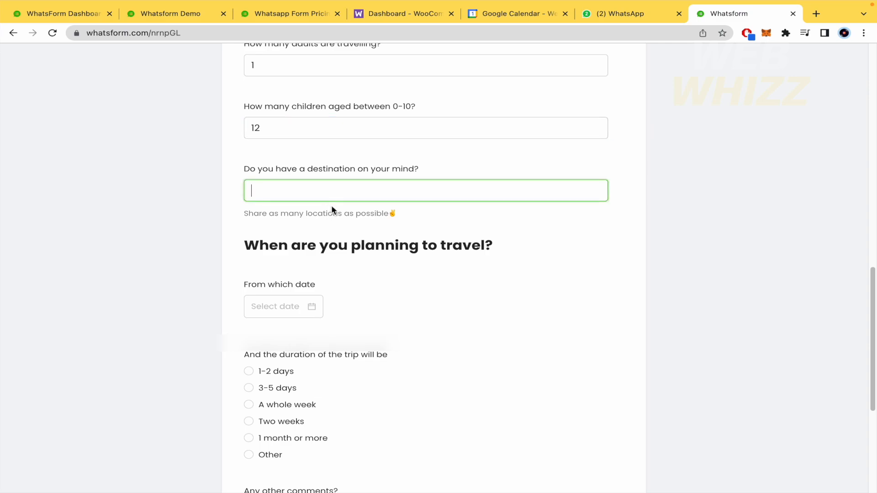
Enter destination New York, start 10-08-2023, Two weeks duration and the peanut allergy comment.
scroll(down, 3)
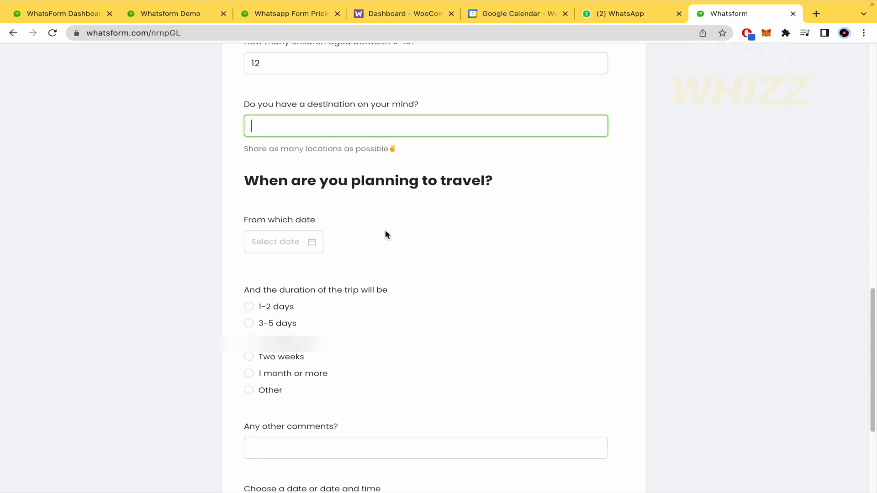
text(NEW Y)
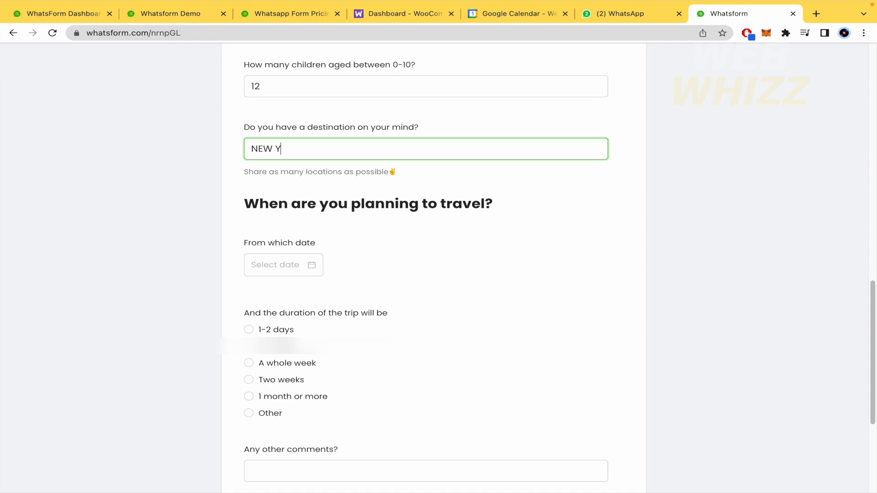
click(283, 264)
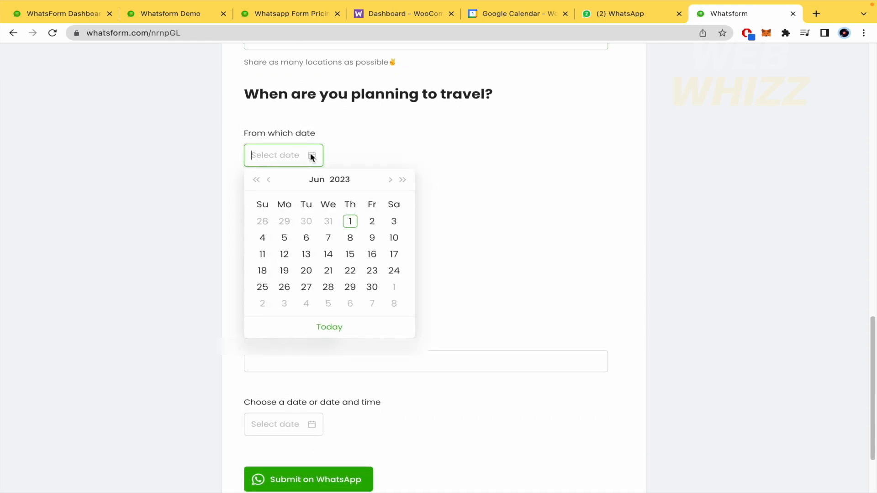
click(349, 237)
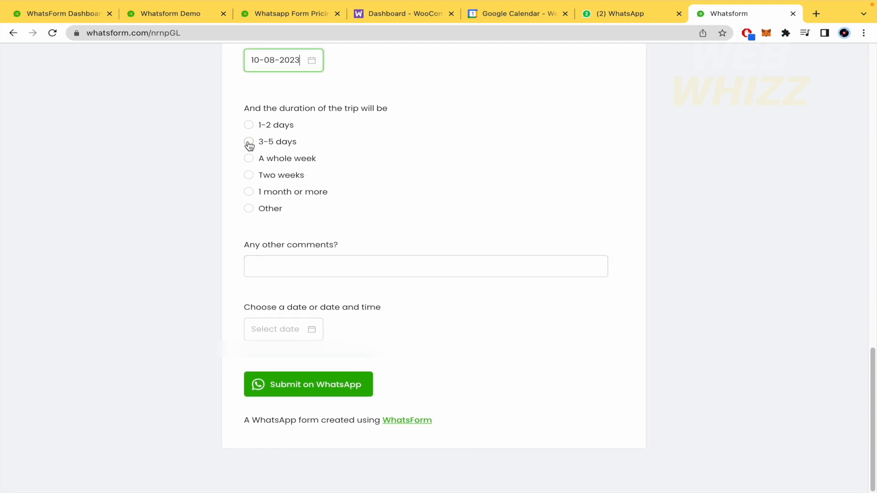
click(249, 170)
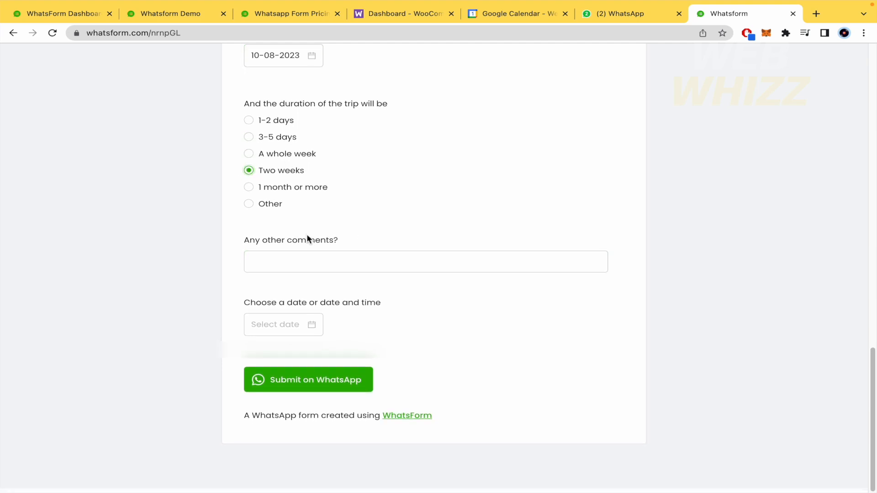
click(425, 266)
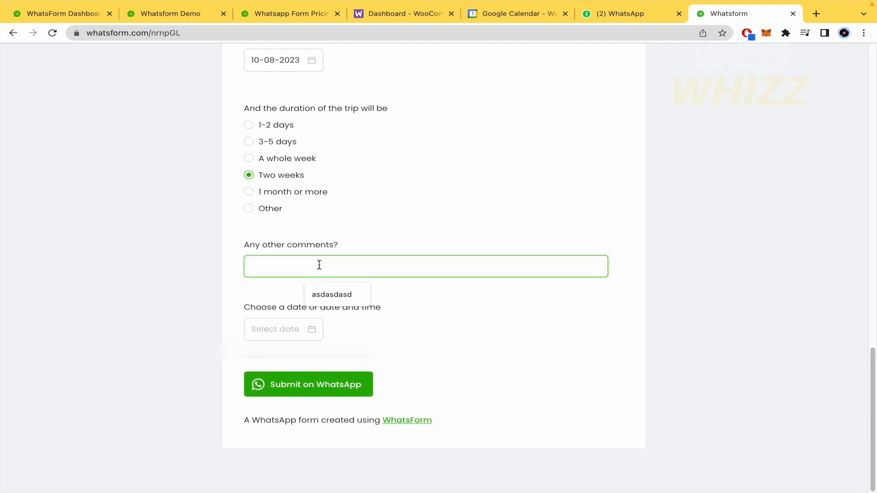
text(PEANUT ALLERGIC)
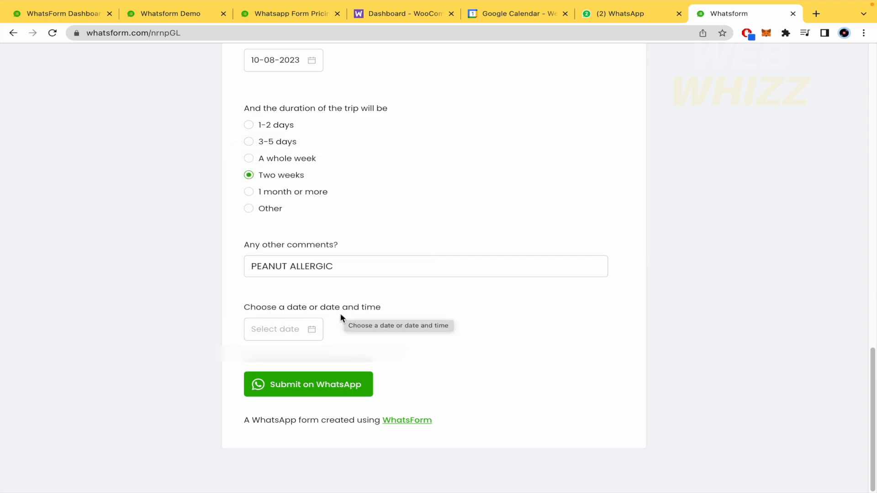
scroll(up, 3)
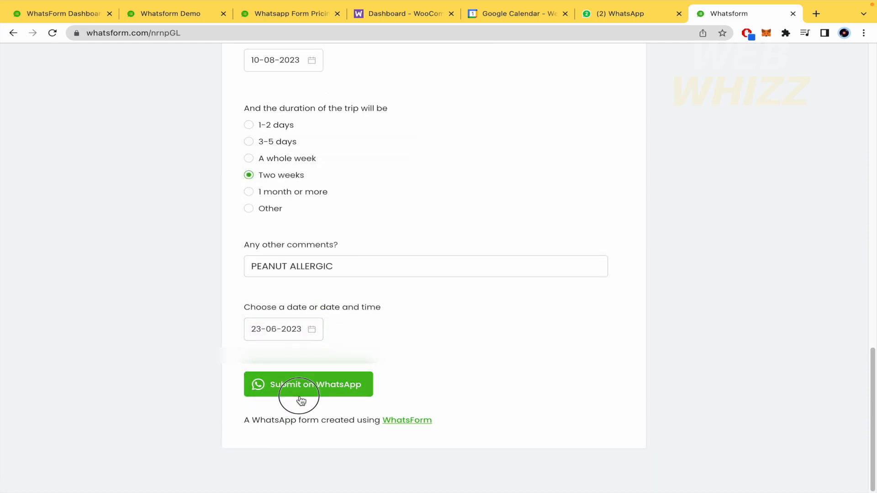
Submit the form through WhatsApp and open the delivered booking message's options.
click(308, 384)
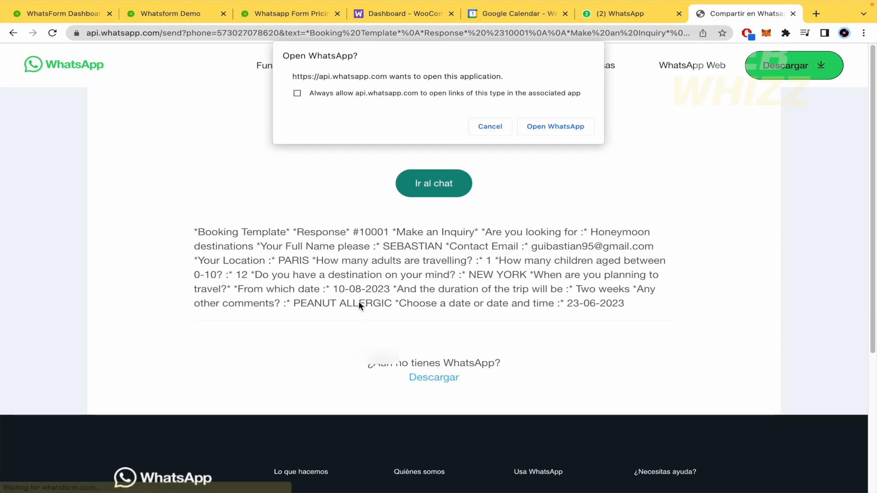
click(554, 126)
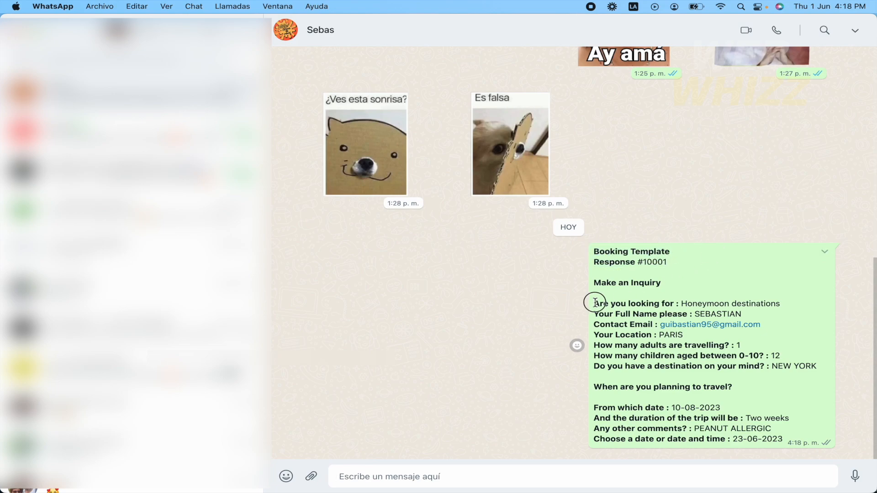
drag(595, 304, 811, 356)
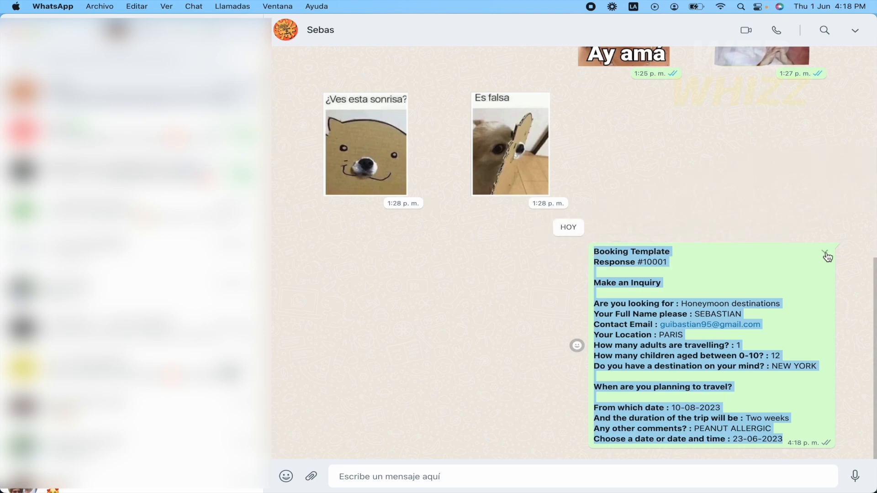
click(827, 251)
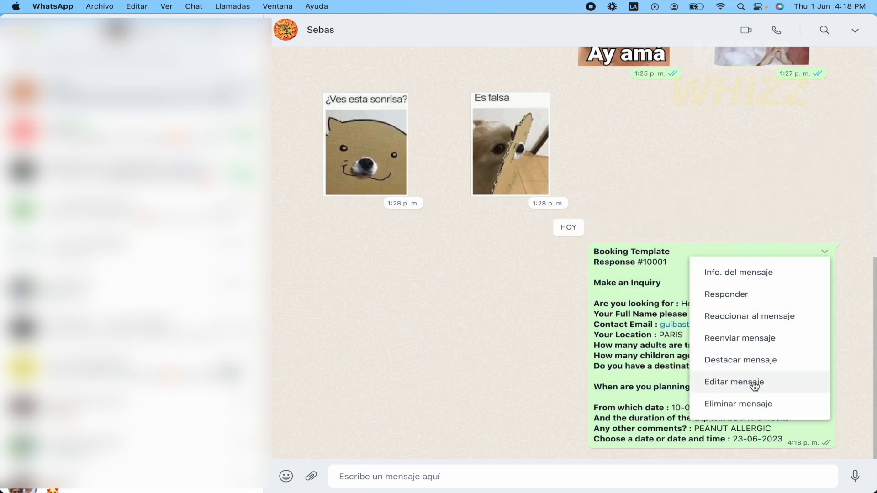
click(738, 403)
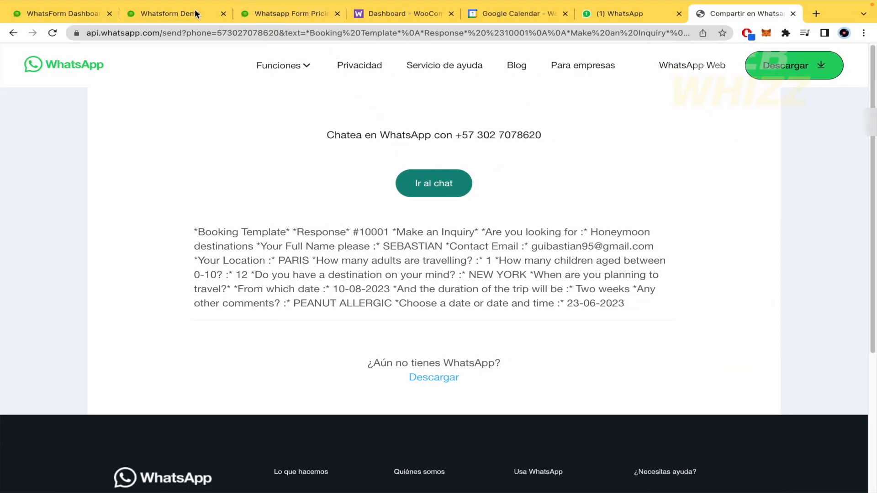
View the Booking Template's locked responses from the dashboard and bring up pricing plans.
click(62, 13)
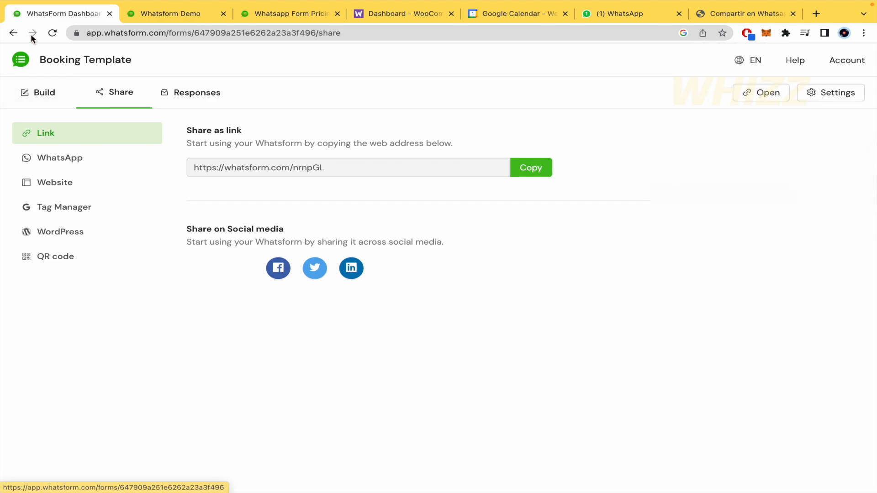
click(52, 33)
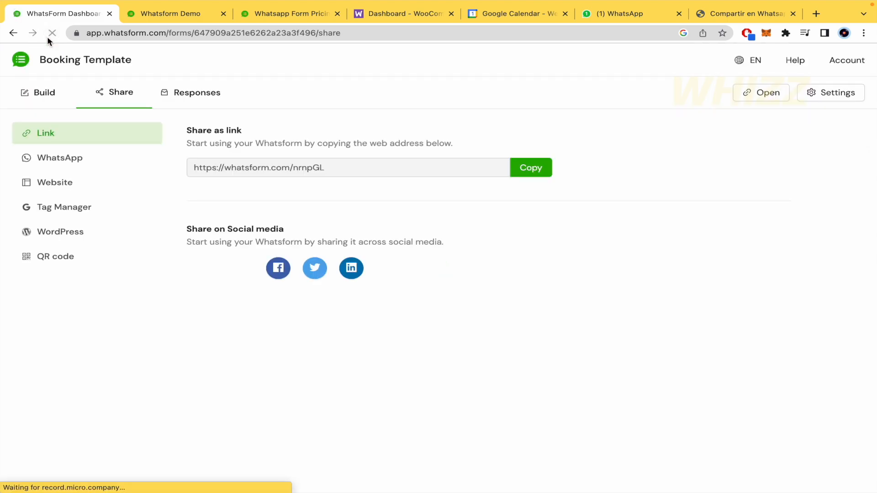
click(44, 92)
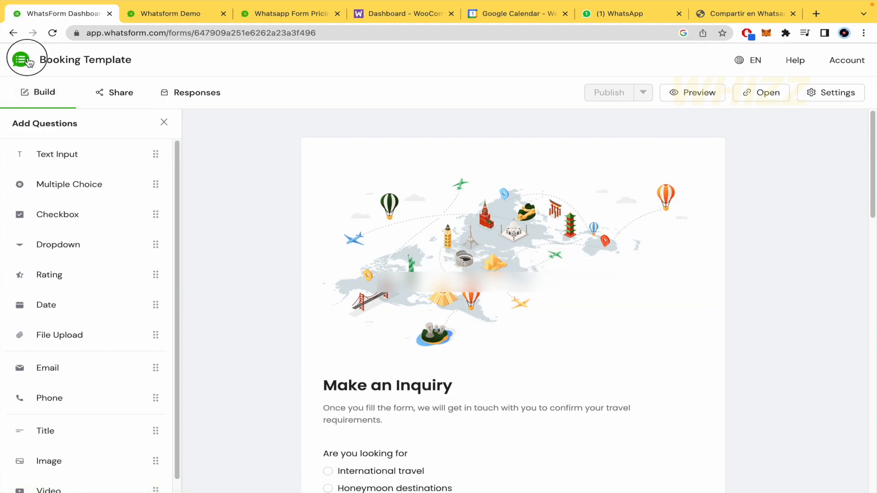
click(21, 60)
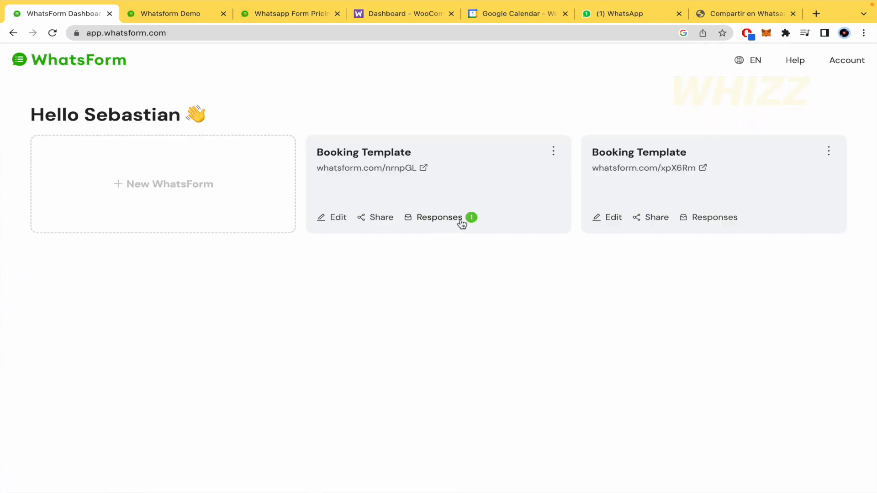
click(439, 217)
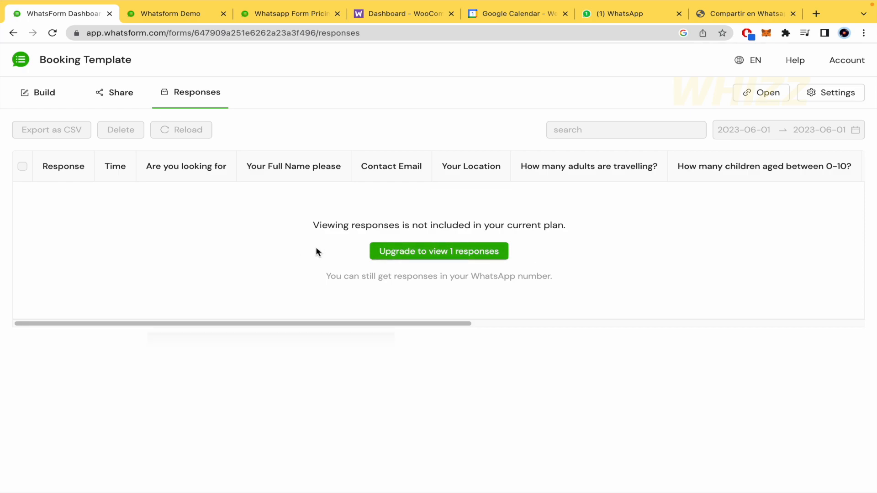
click(288, 13)
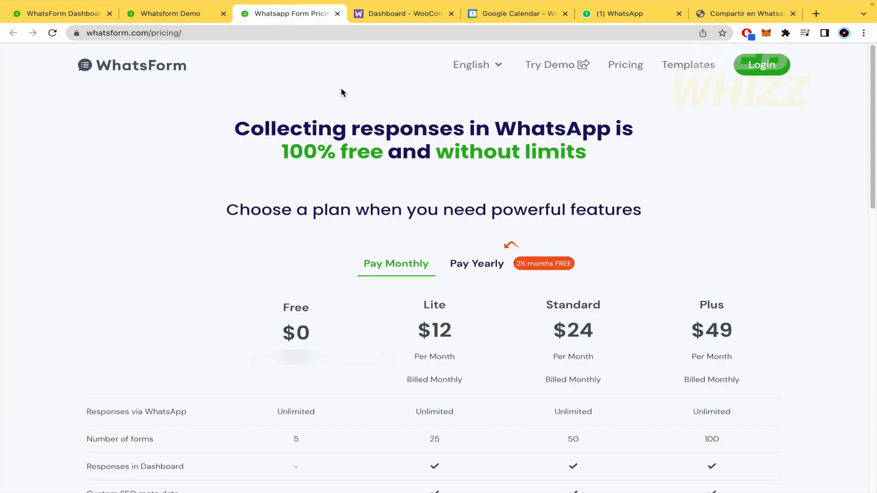
Scroll the pricing table, glance at the demo tab, and reopen the responses page.
scroll(down, 3)
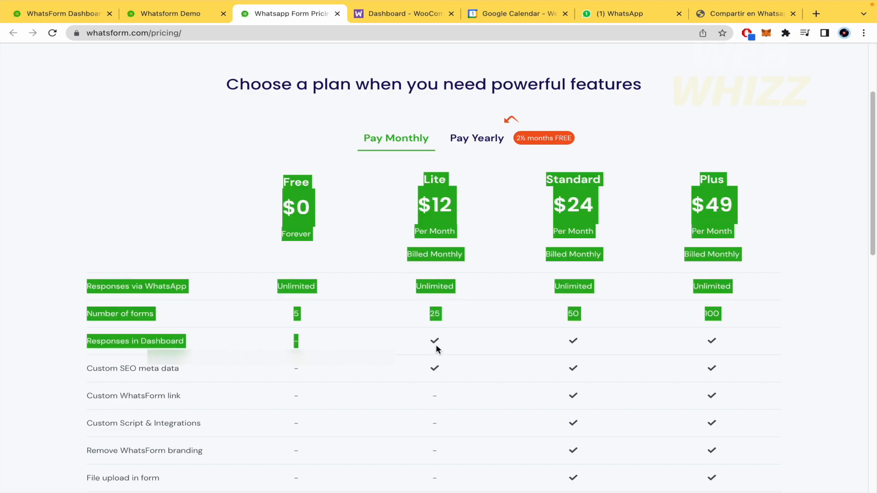
click(167, 13)
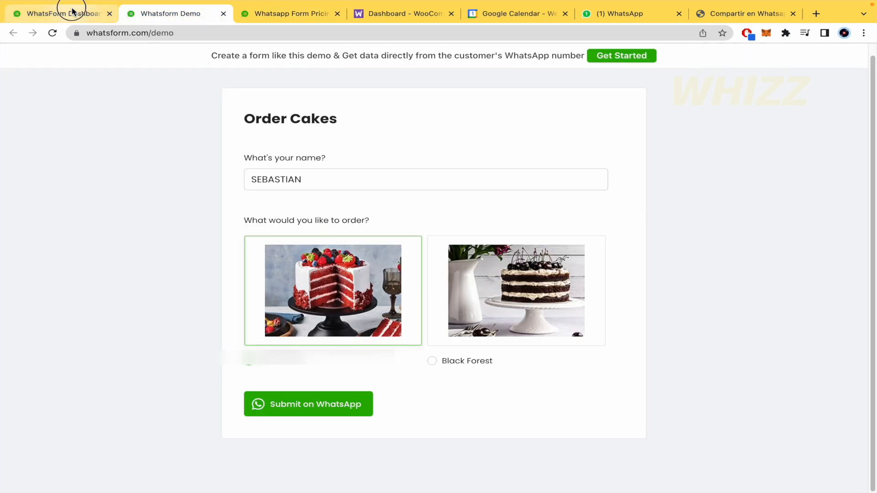
click(288, 13)
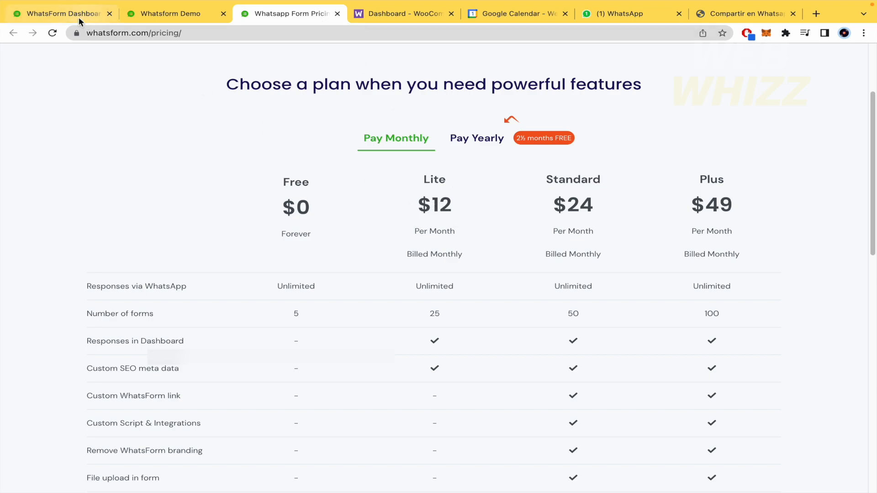
click(62, 13)
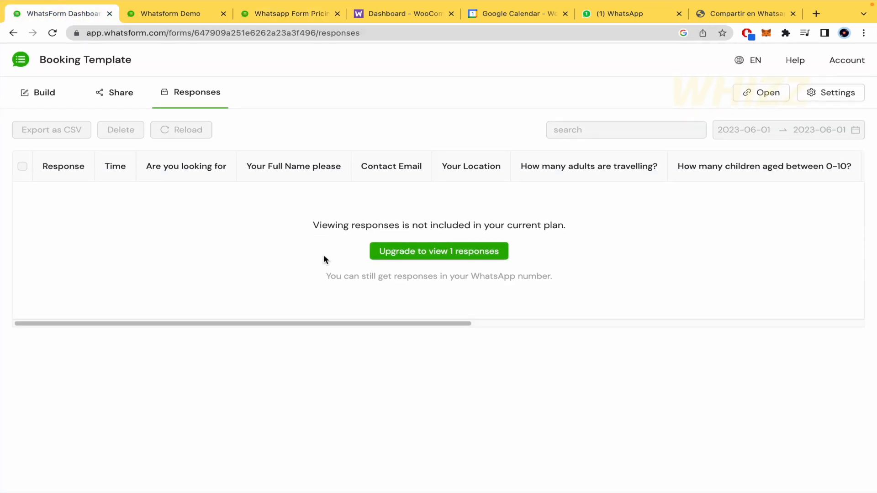